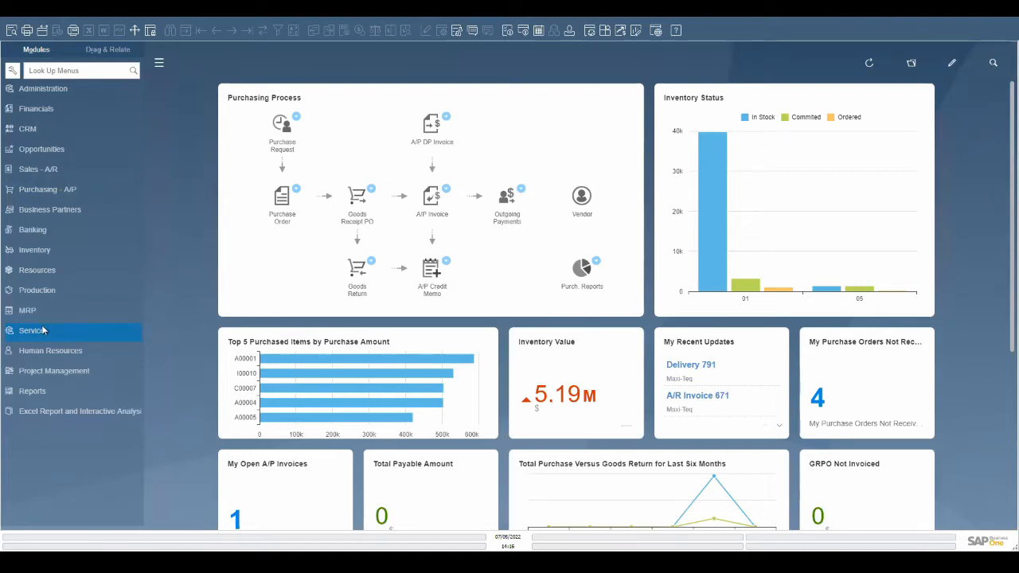
Step: Expand the Service module in the Modules pane to list its functions and reports
{"action": "left_click", "coordinate": [32, 330]}
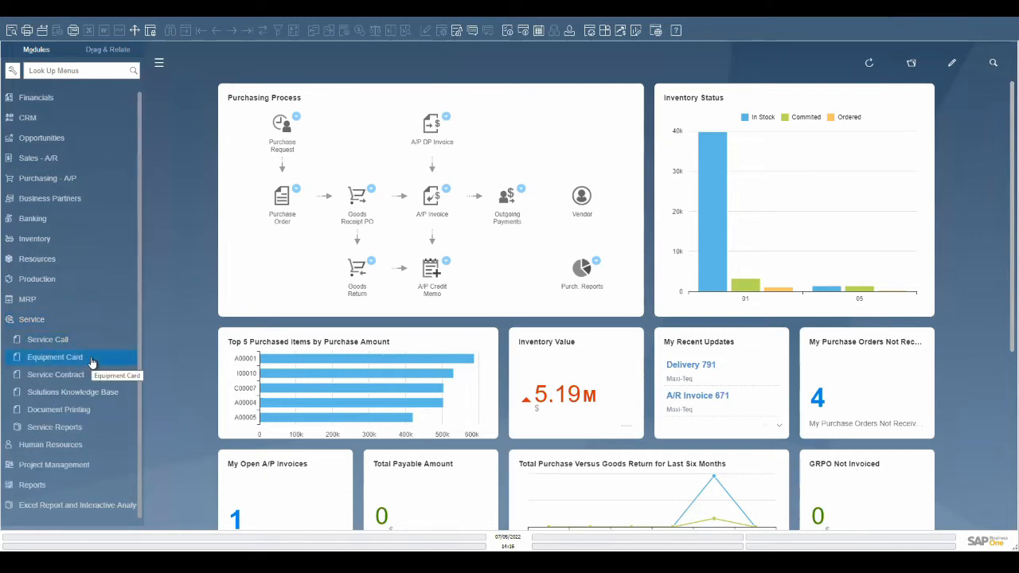
{"action": "mouse_move", "coordinate": [55, 374]}
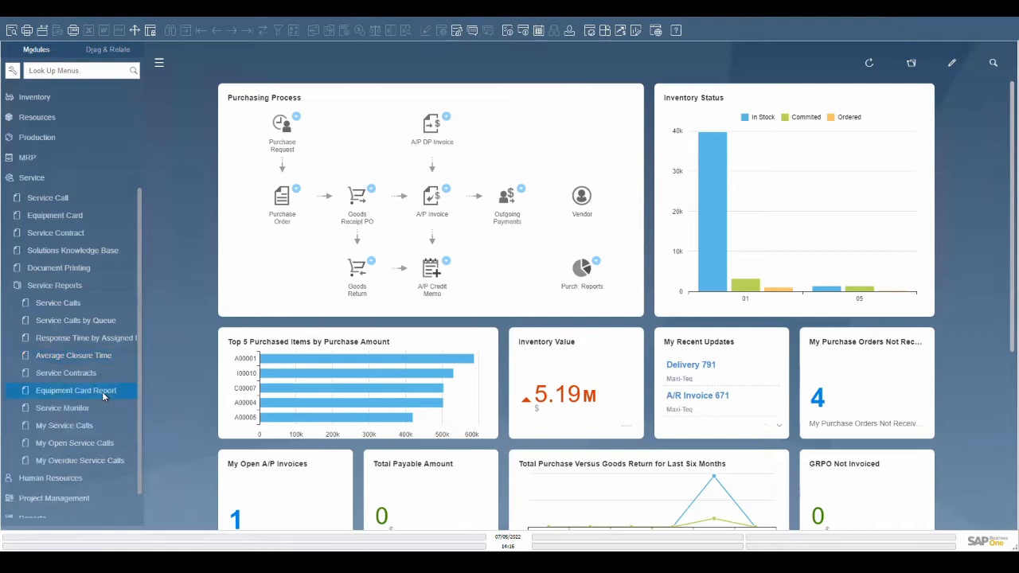
{"action": "mouse_move", "coordinate": [62, 407]}
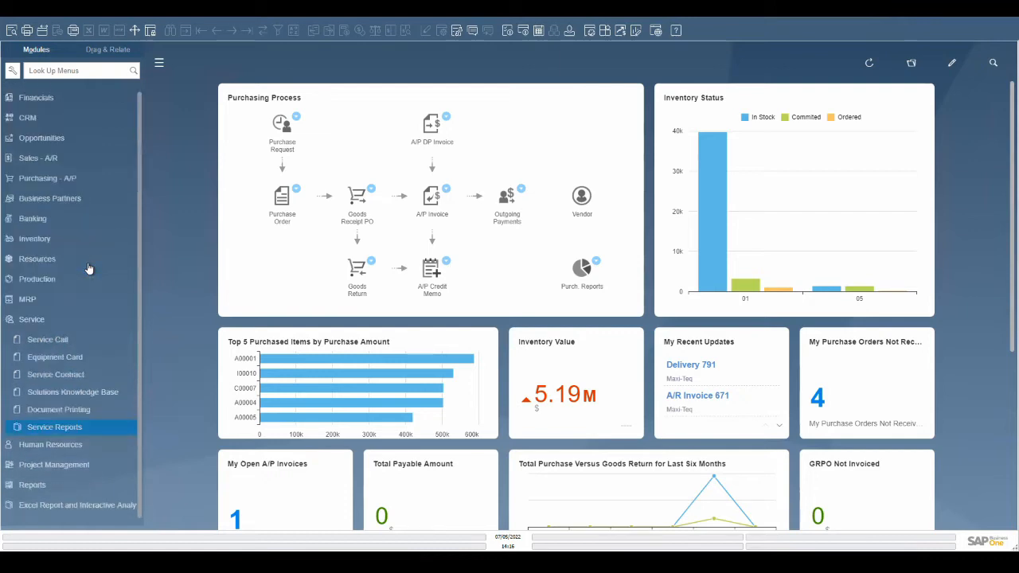
{"action": "left_click", "coordinate": [55, 374]}
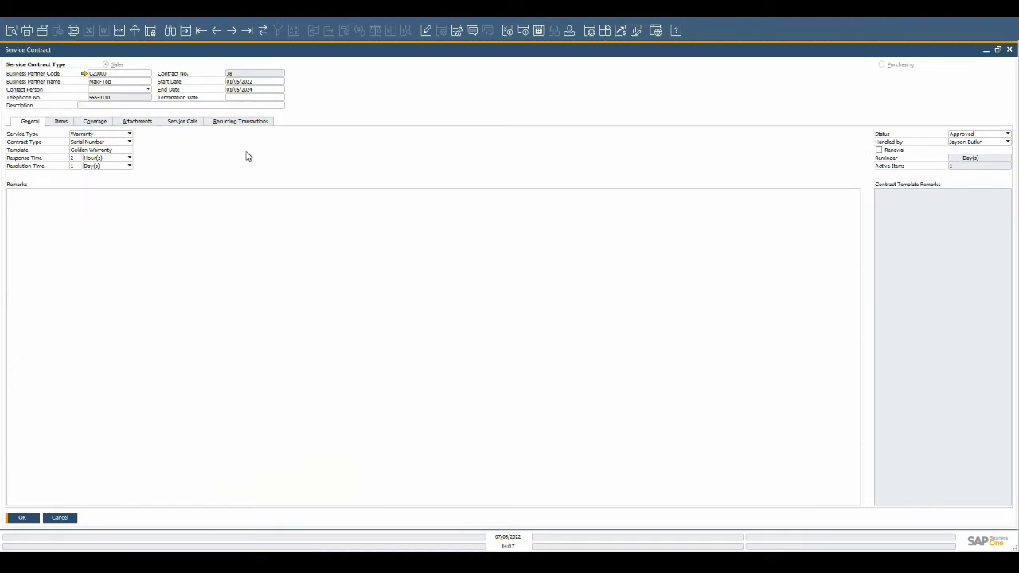
{"action": "mouse_move", "coordinate": [138, 164]}
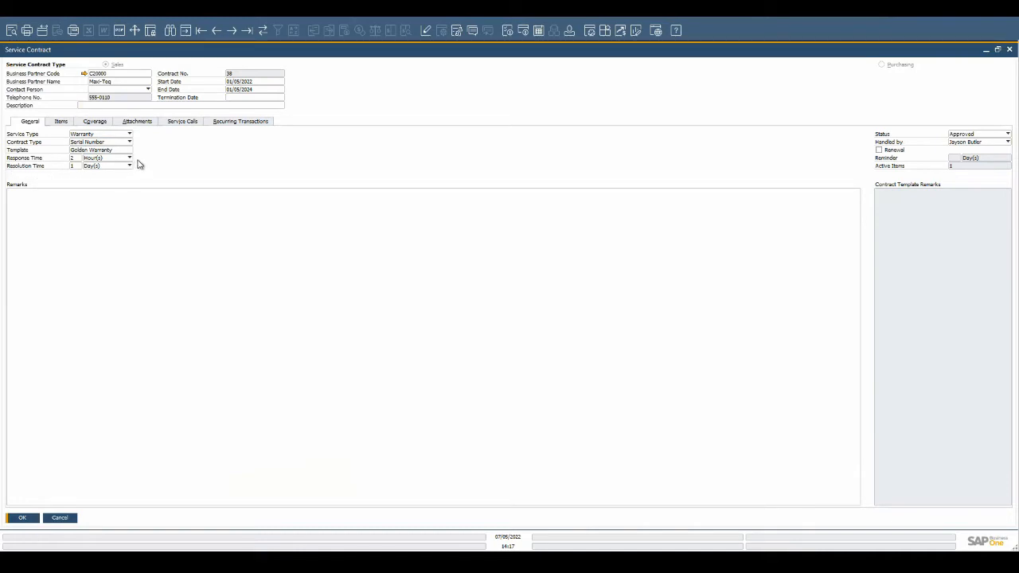
{"action": "left_click", "coordinate": [95, 121]}
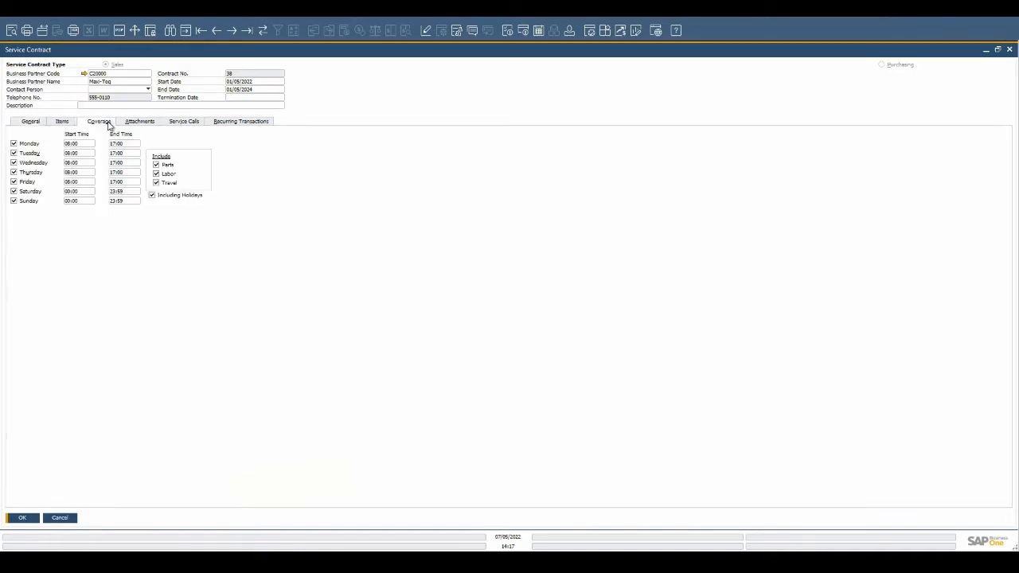
{"action": "mouse_move", "coordinate": [184, 150]}
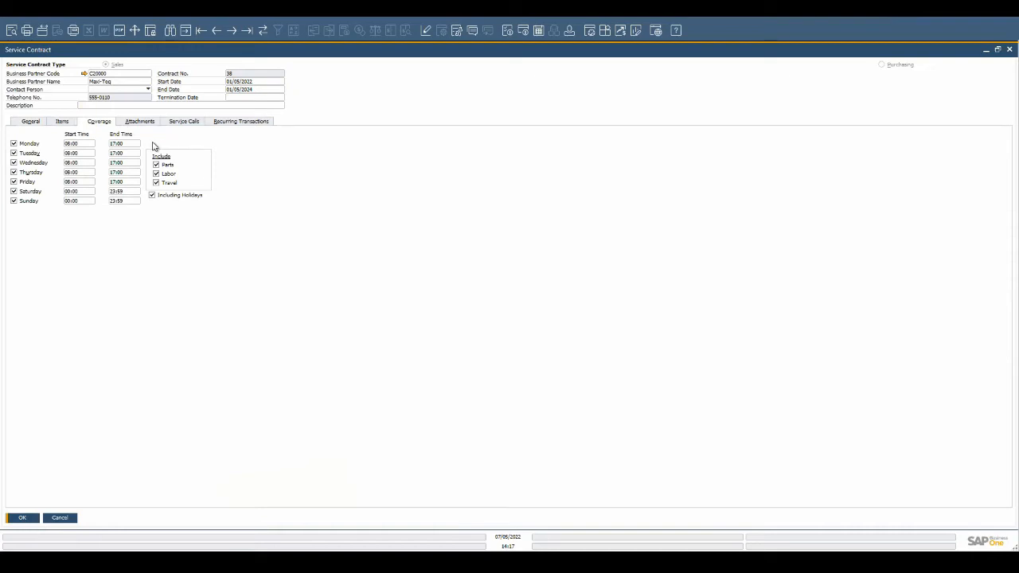
{"action": "left_click", "coordinate": [30, 120]}
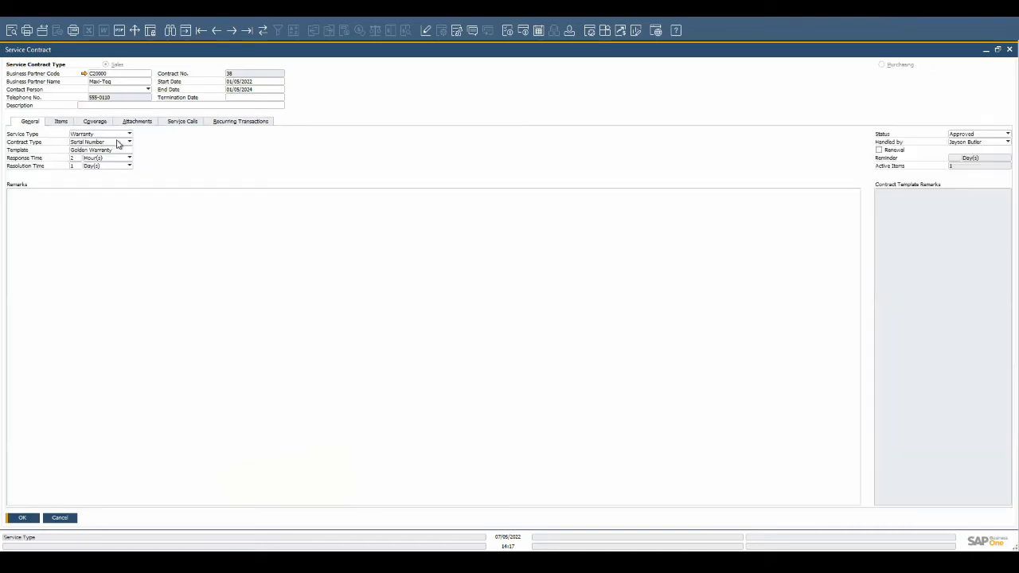
{"action": "left_click", "coordinate": [129, 142]}
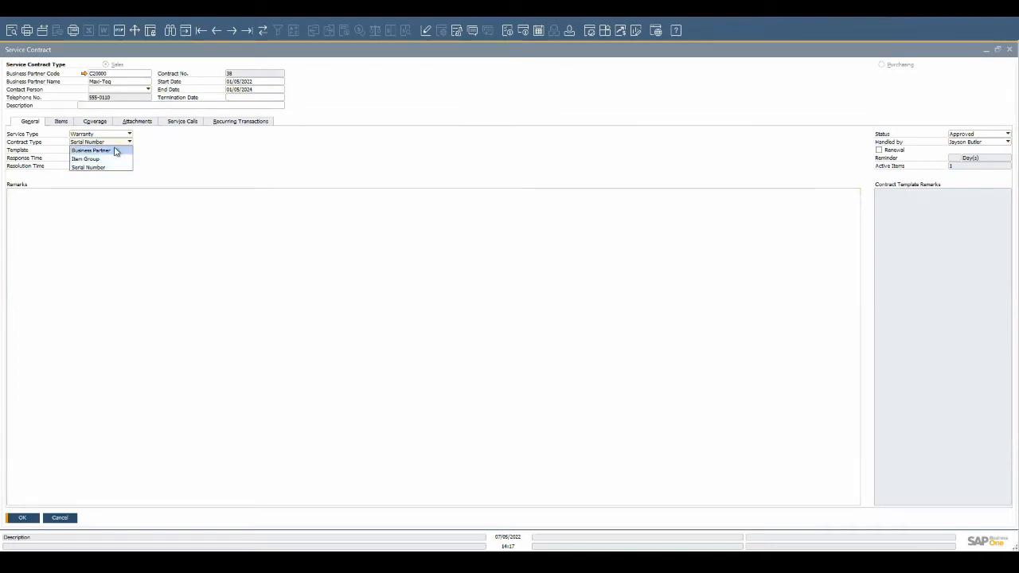
{"action": "mouse_move", "coordinate": [178, 149]}
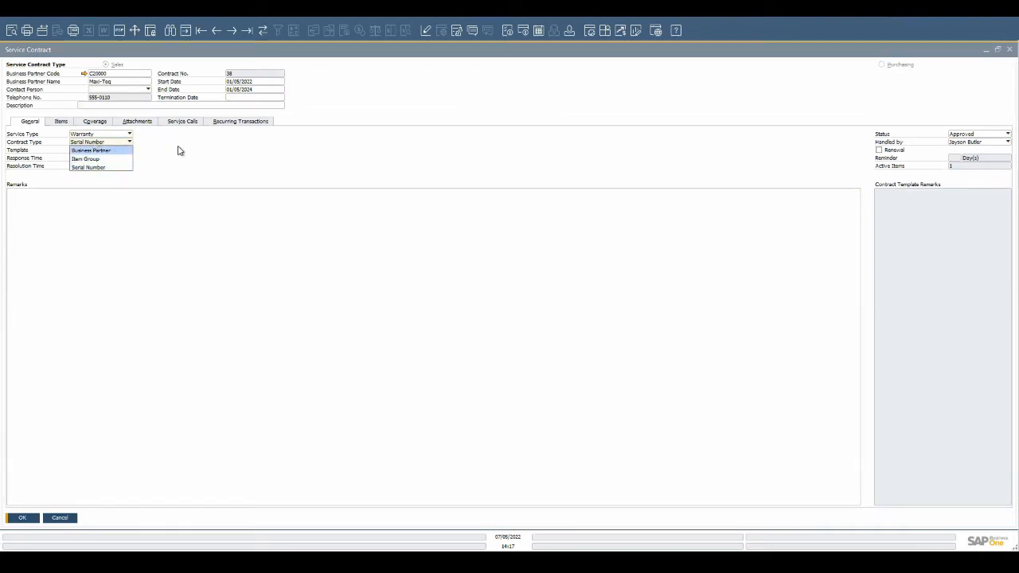
{"action": "left_click", "coordinate": [60, 121]}
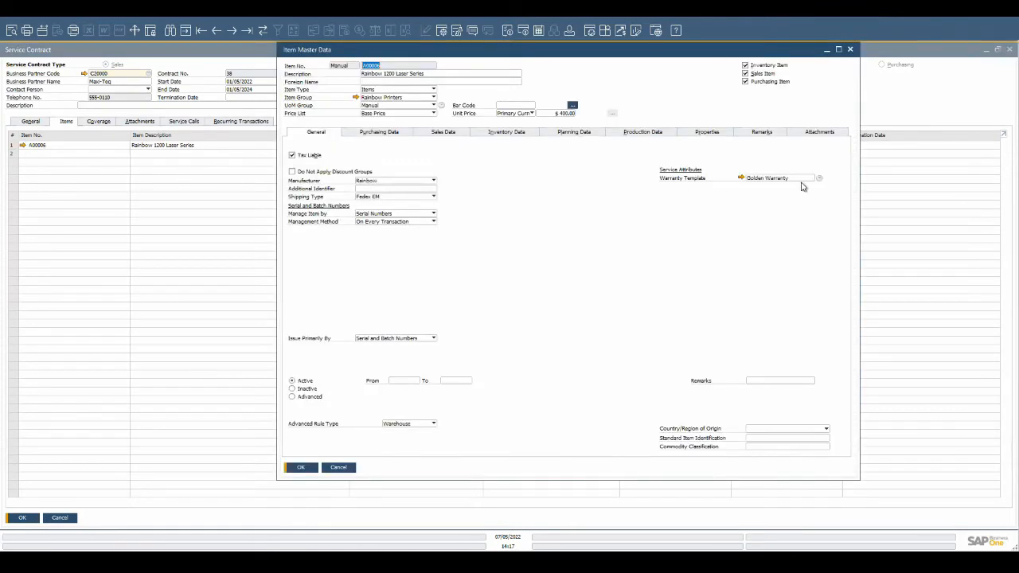
{"action": "mouse_move", "coordinate": [752, 191]}
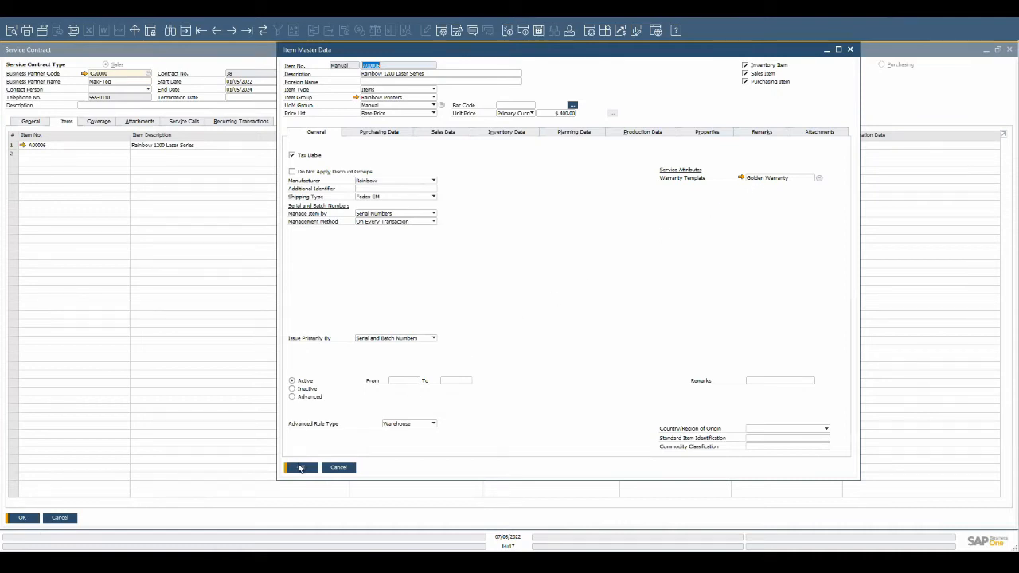
{"action": "left_click", "coordinate": [299, 468]}
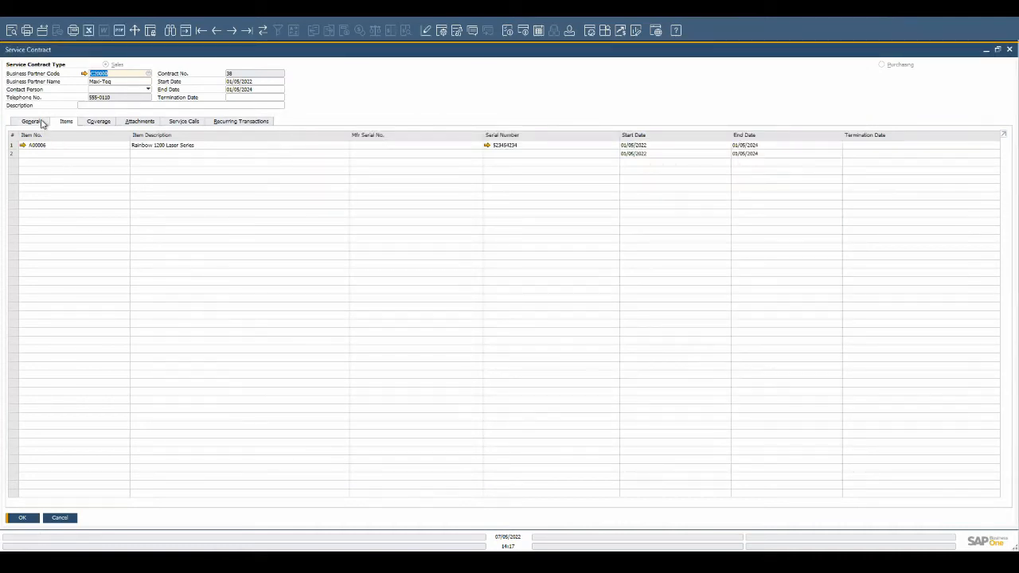
{"action": "left_click", "coordinate": [29, 121]}
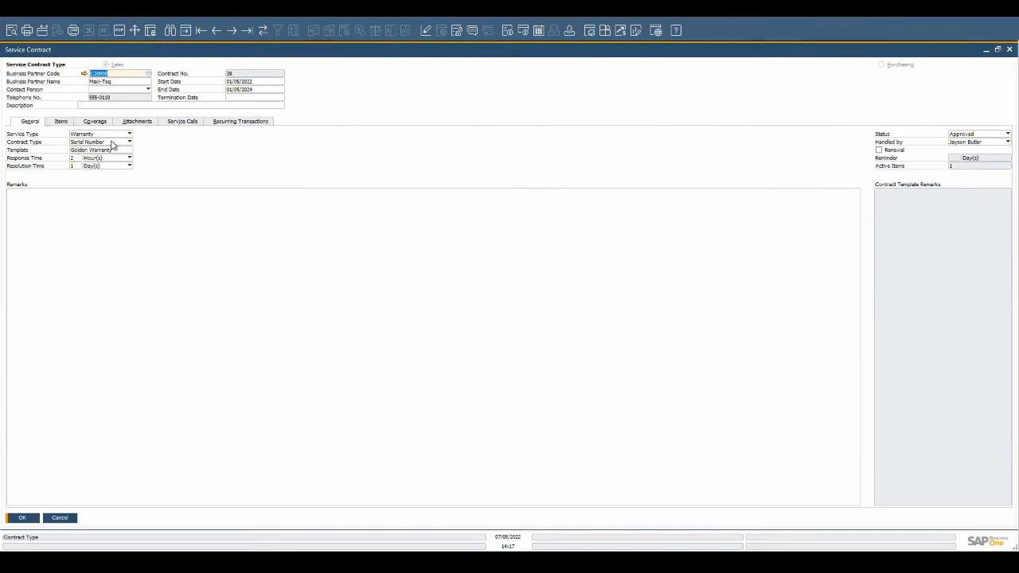
{"action": "left_click", "coordinate": [129, 141]}
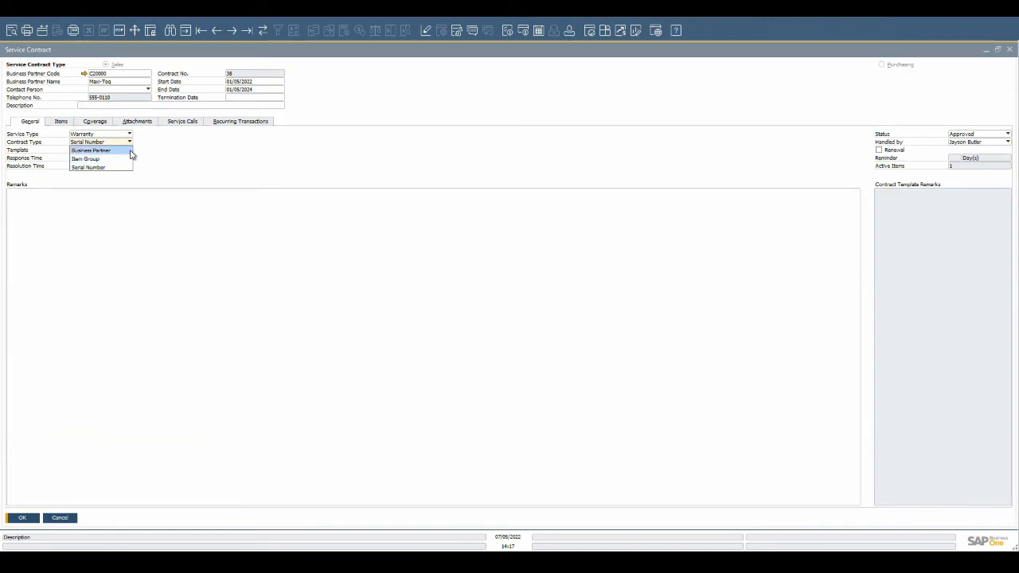
{"action": "left_click", "coordinate": [91, 149]}
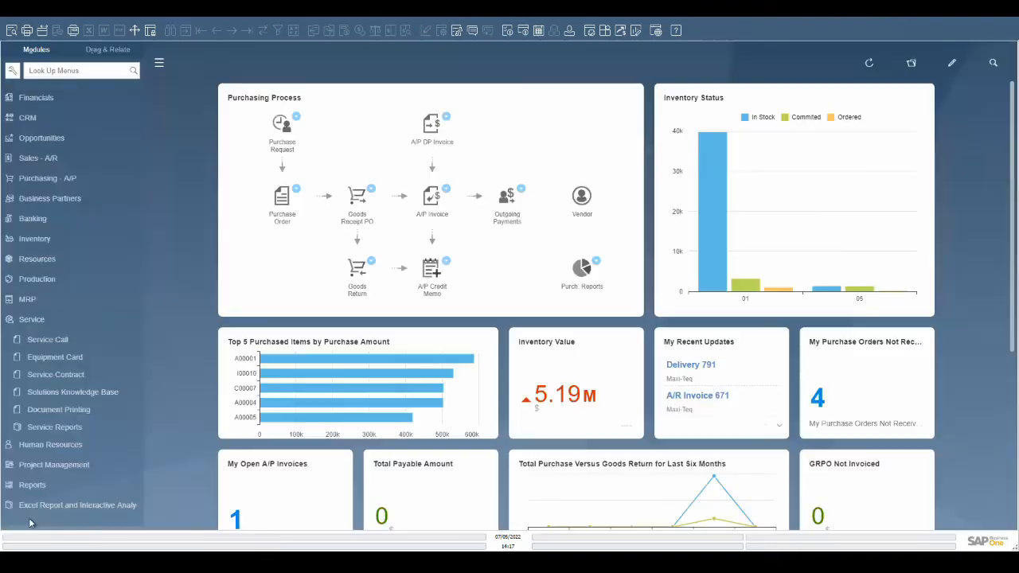
{"action": "mouse_move", "coordinate": [54, 356]}
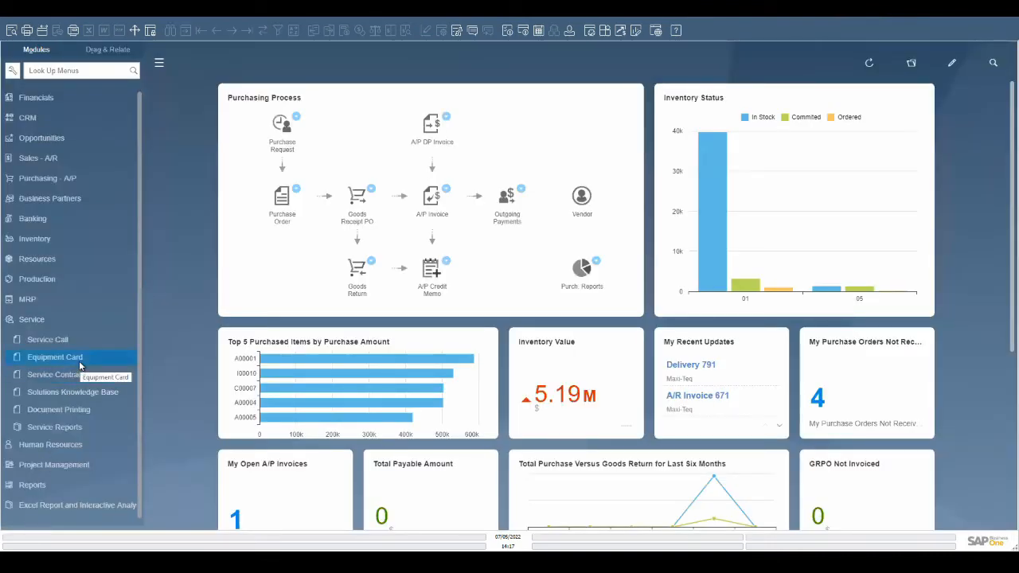
{"action": "left_click", "coordinate": [54, 357]}
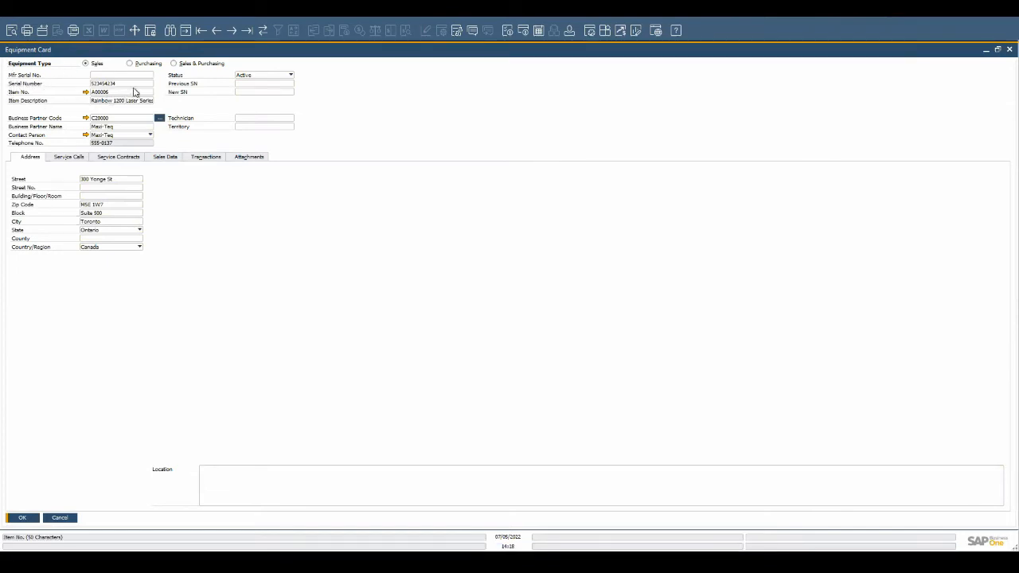
{"action": "mouse_move", "coordinate": [14, 132]}
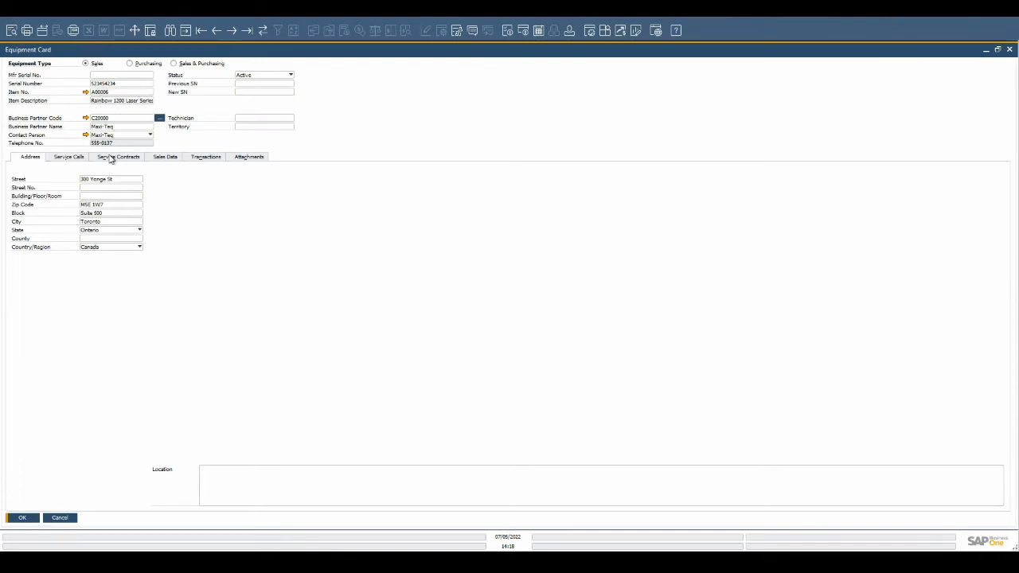
{"action": "left_click", "coordinate": [121, 156]}
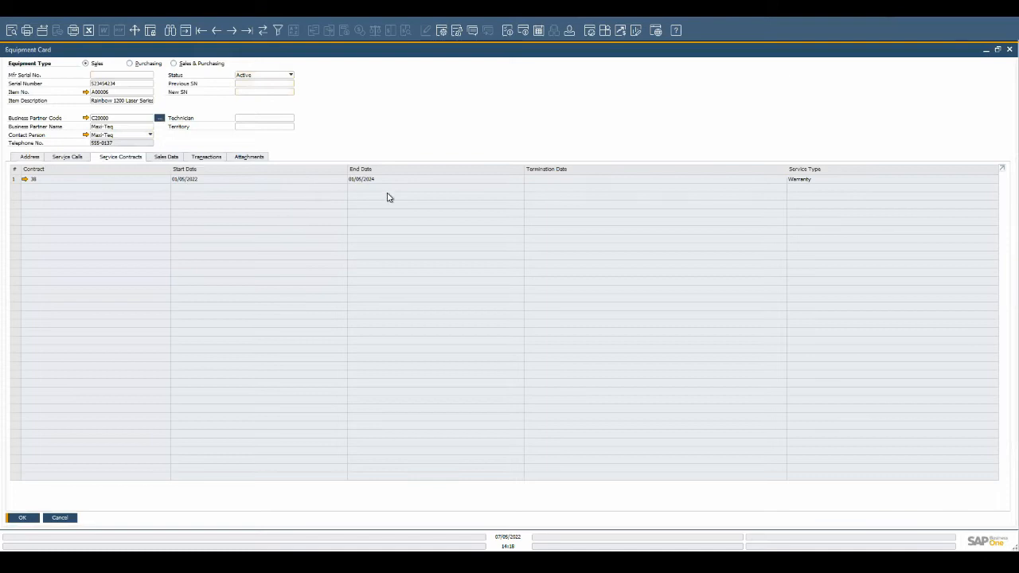
{"action": "left_click", "coordinate": [70, 156]}
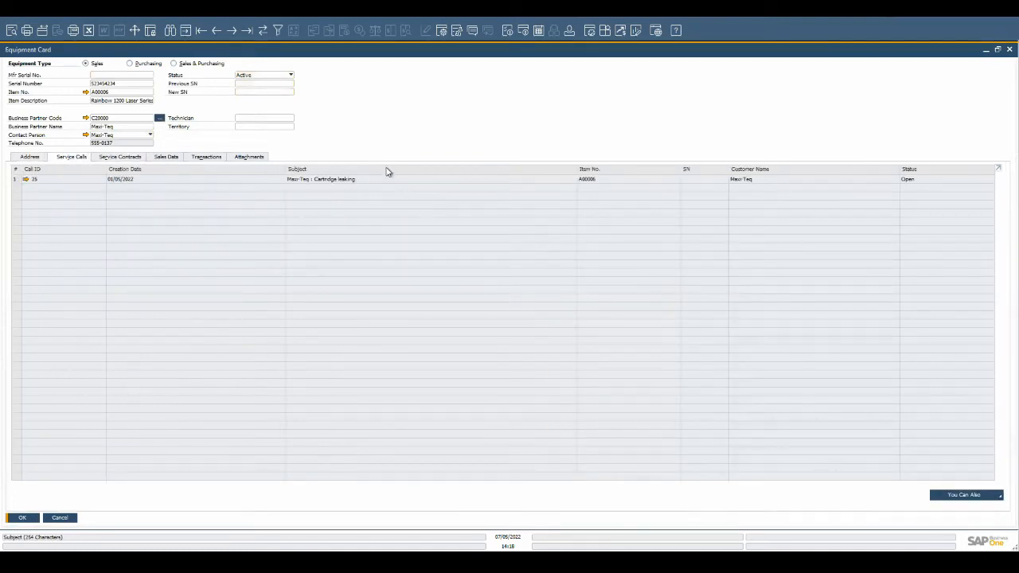
{"action": "left_click", "coordinate": [290, 74]}
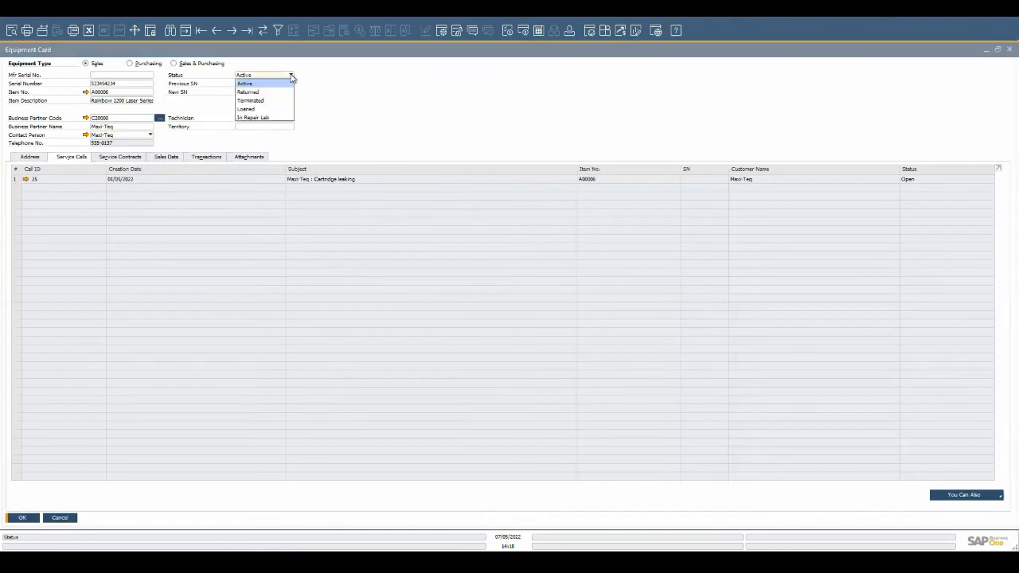
{"action": "mouse_move", "coordinate": [263, 100]}
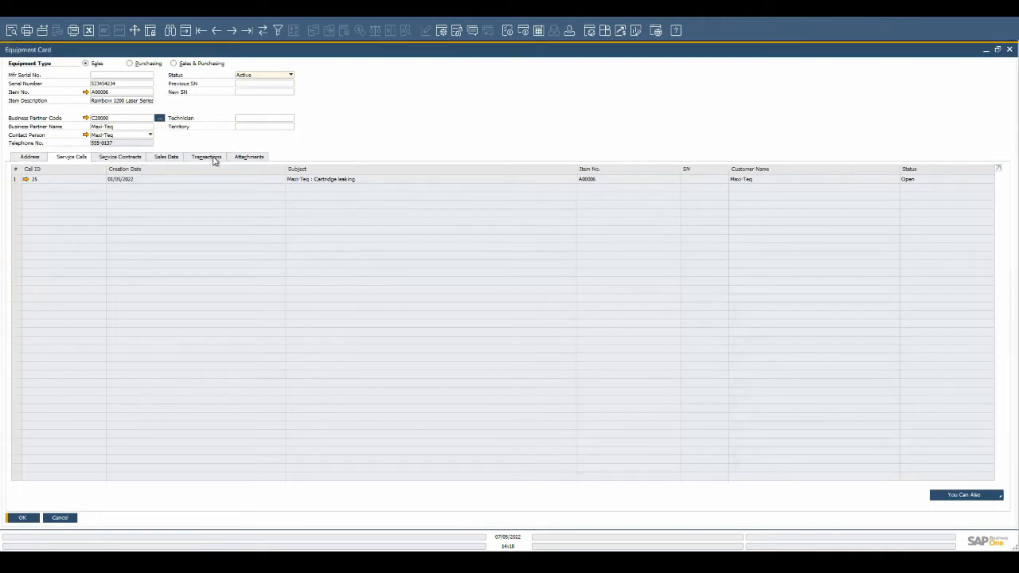
{"action": "left_click", "coordinate": [207, 156]}
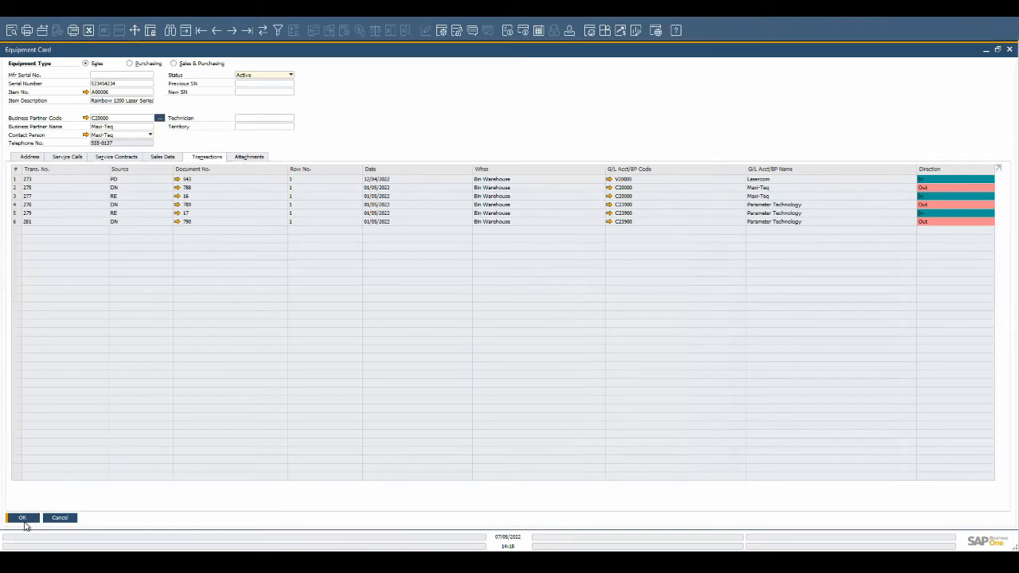
{"action": "left_click", "coordinate": [22, 517]}
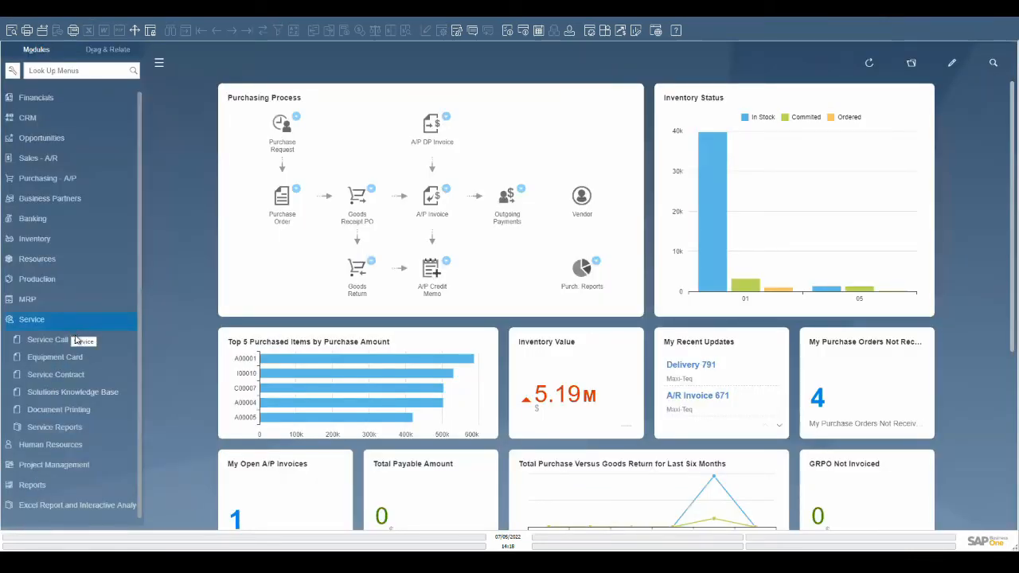
Step: Open the Maxi Toy cartridge-leaking service call, set Priority to Medium and keep Origin as Web
{"action": "left_click", "coordinate": [47, 339]}
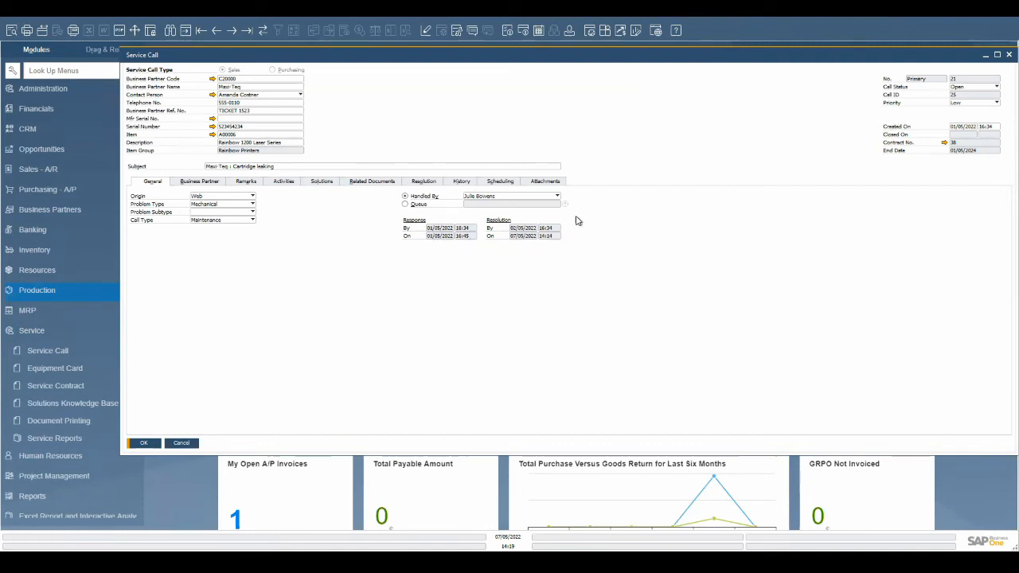
{"action": "mouse_move", "coordinate": [459, 191]}
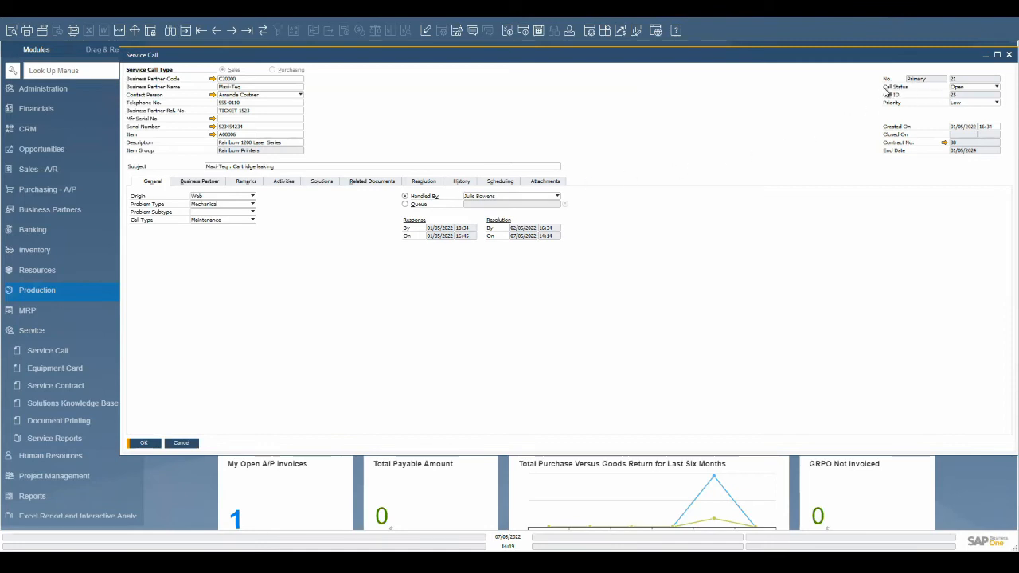
{"action": "mouse_move", "coordinate": [910, 94]}
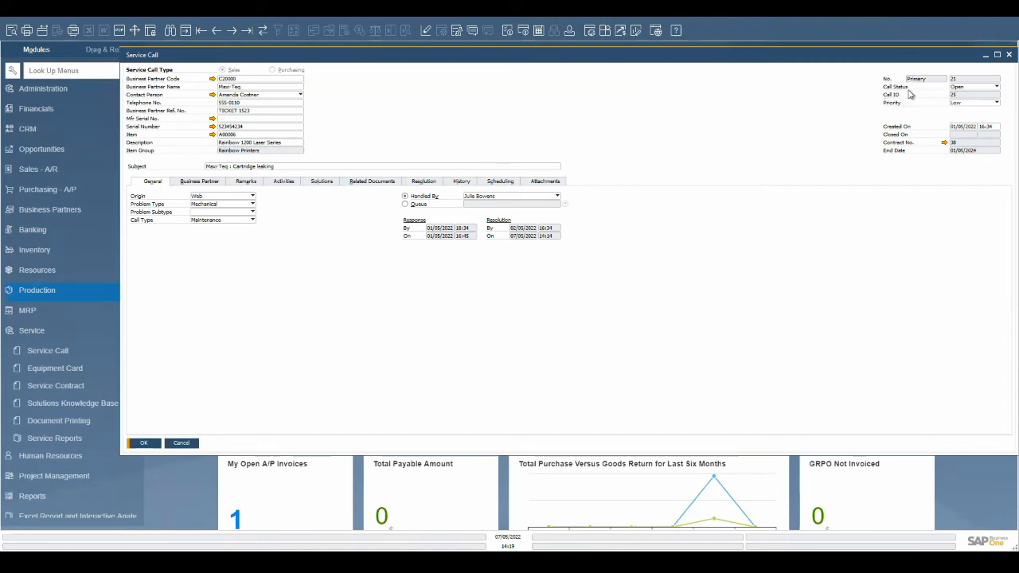
{"action": "left_click", "coordinate": [993, 102]}
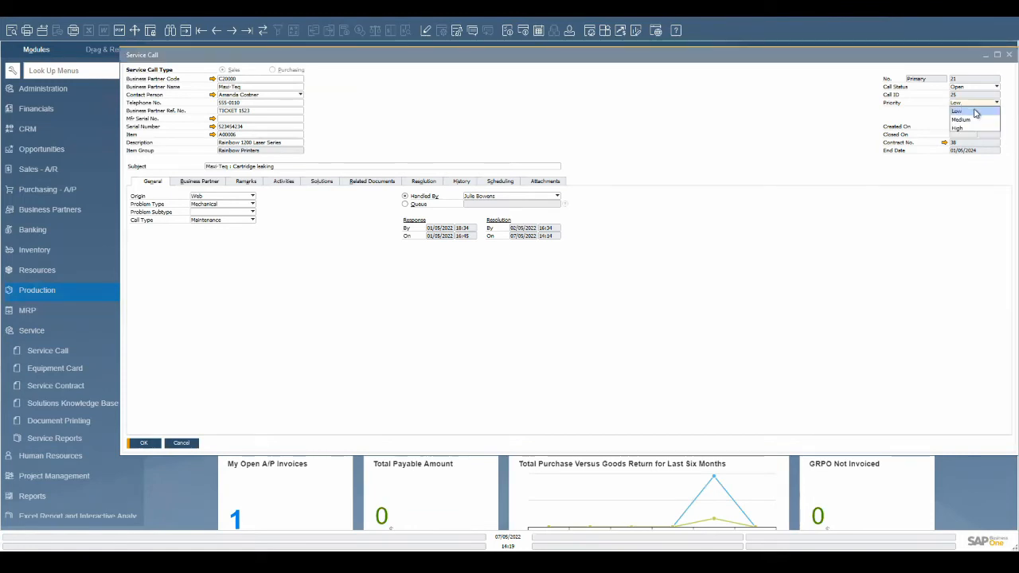
{"action": "left_click", "coordinate": [962, 119]}
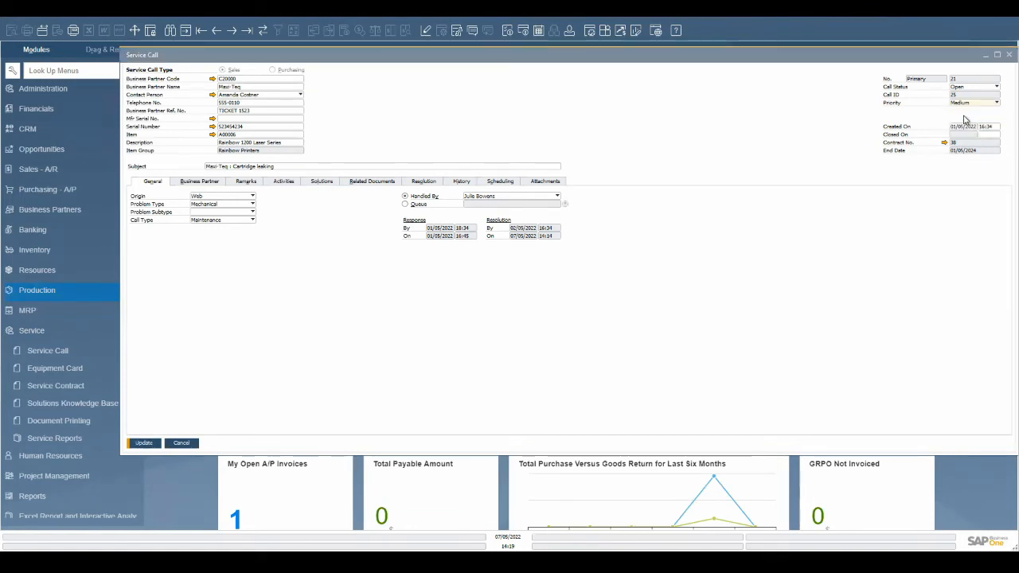
{"action": "left_click", "coordinate": [251, 195]}
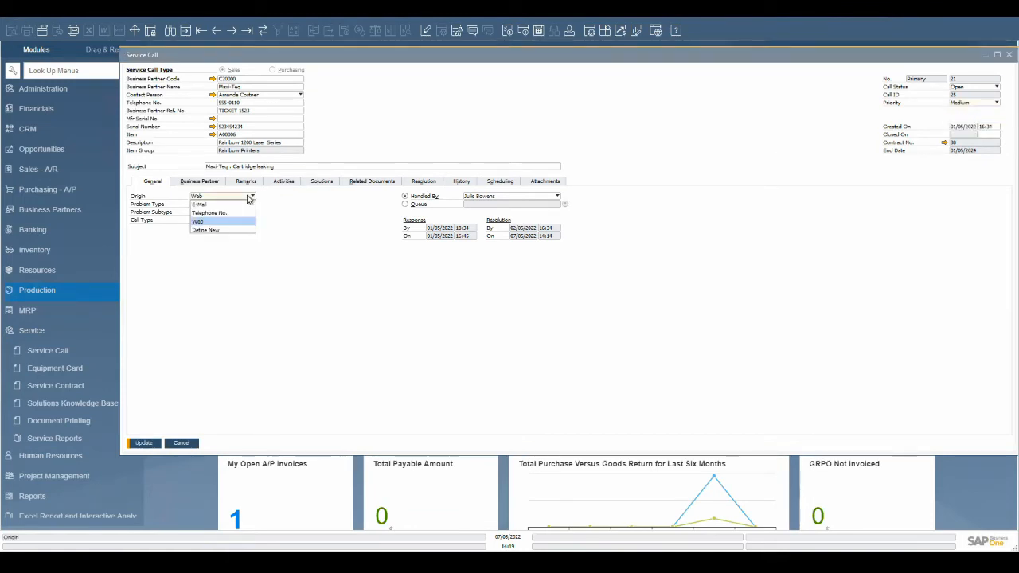
{"action": "left_click", "coordinate": [223, 204]}
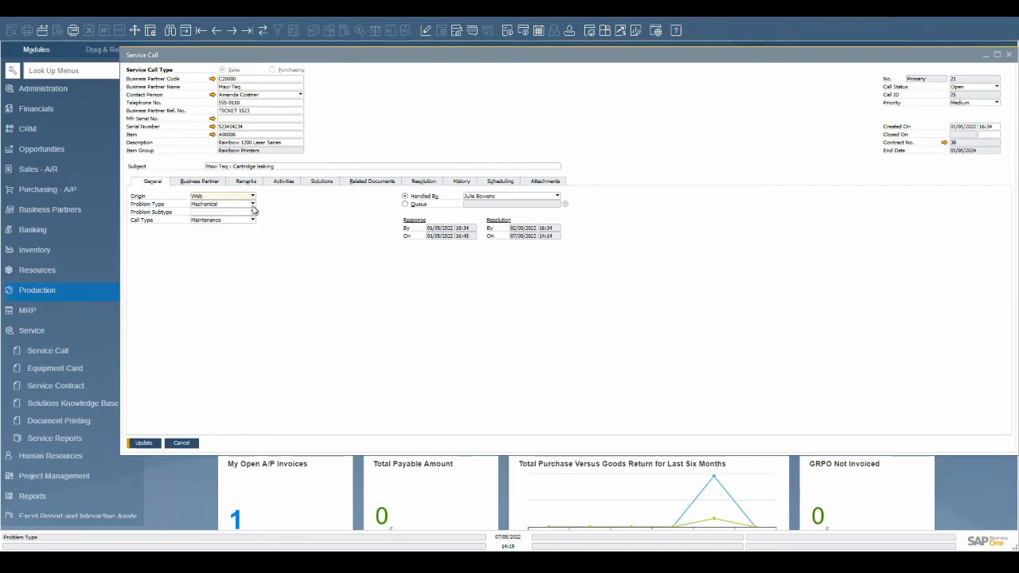
{"action": "left_click", "coordinate": [252, 211]}
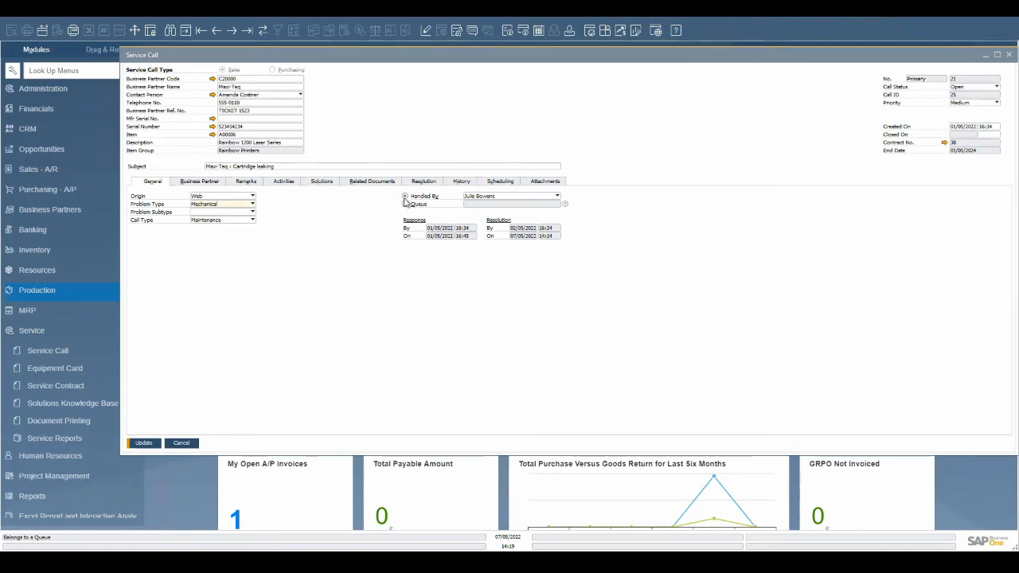
Step: Review the call's Business Partner details, Remarks and its one closed activity
{"action": "left_click", "coordinate": [199, 181]}
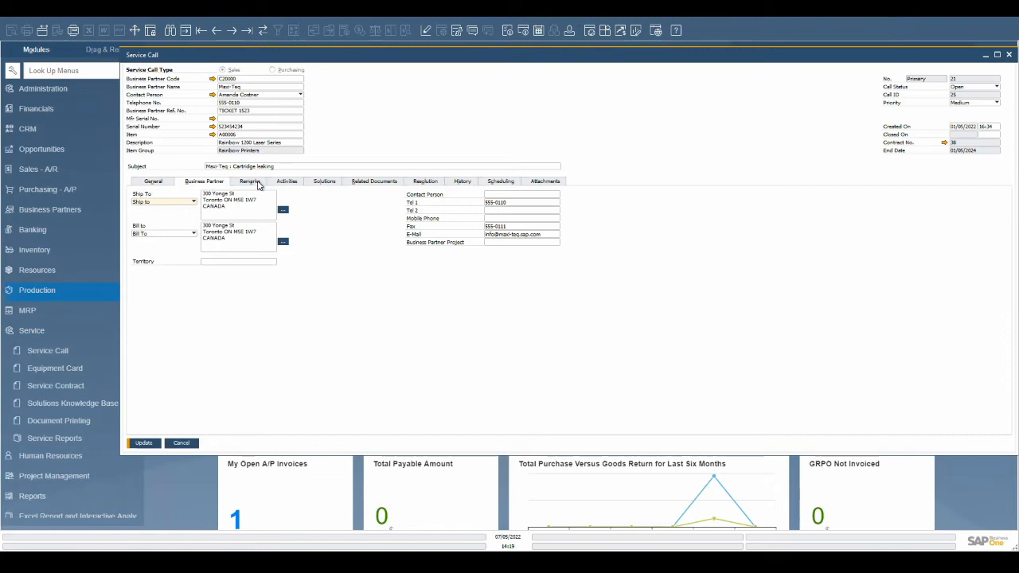
{"action": "left_click", "coordinate": [250, 181]}
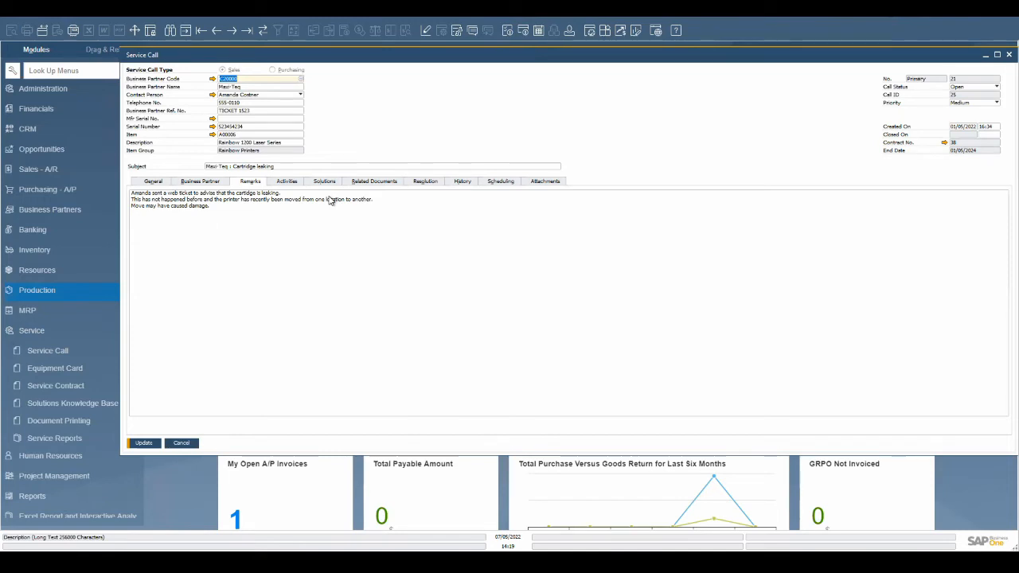
{"action": "left_click", "coordinate": [287, 181]}
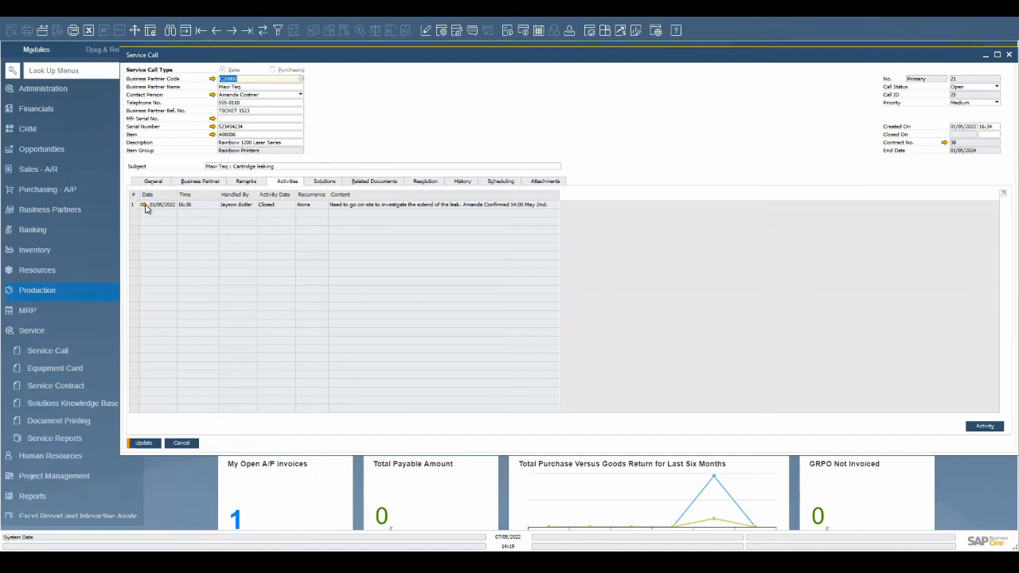
{"action": "double_click", "coordinate": [147, 204]}
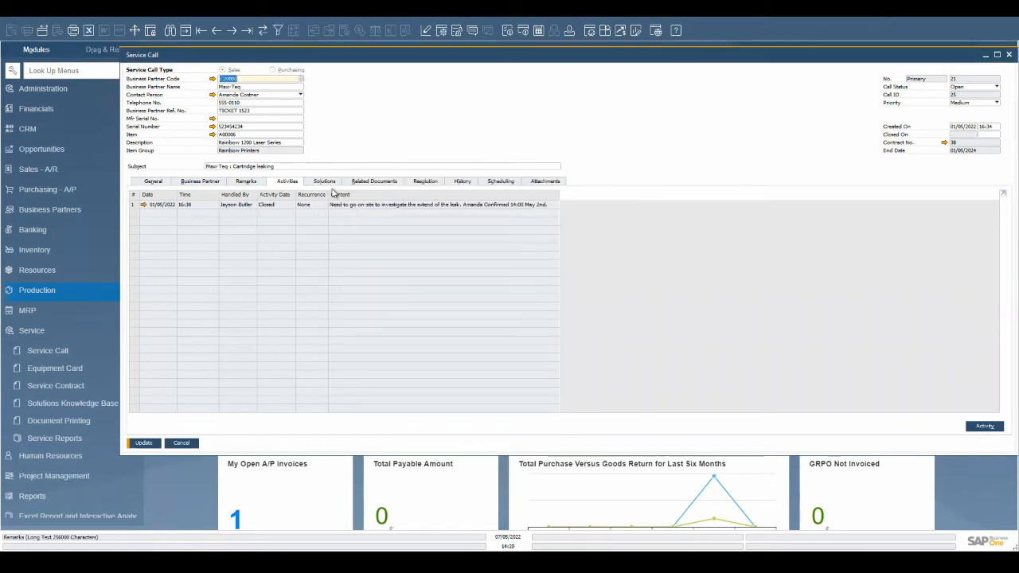
{"action": "mouse_move", "coordinate": [334, 184]}
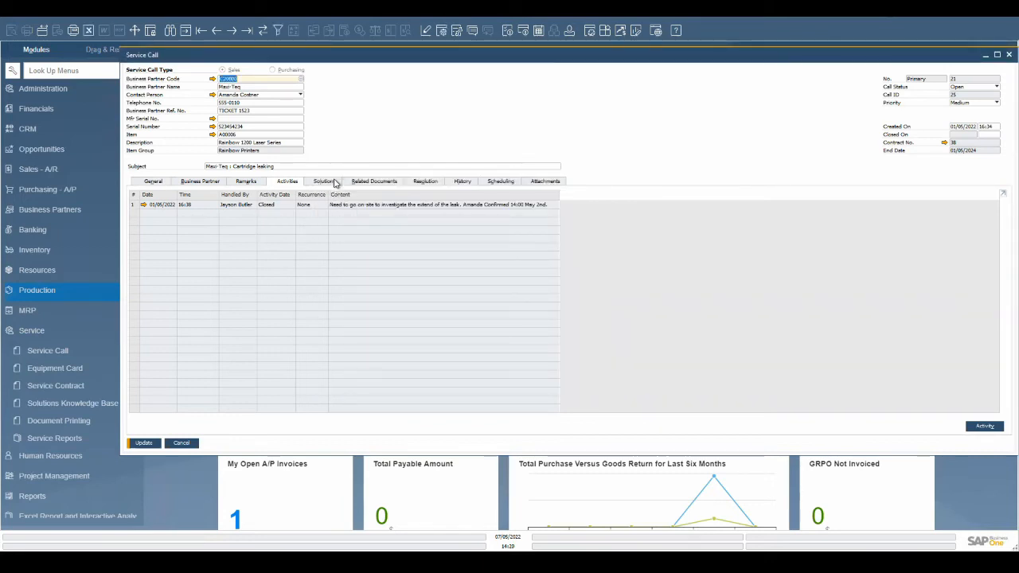
Step: Review the call's solutions and inspect the recommended printer memory knowledge-base solution
{"action": "left_click", "coordinate": [322, 182]}
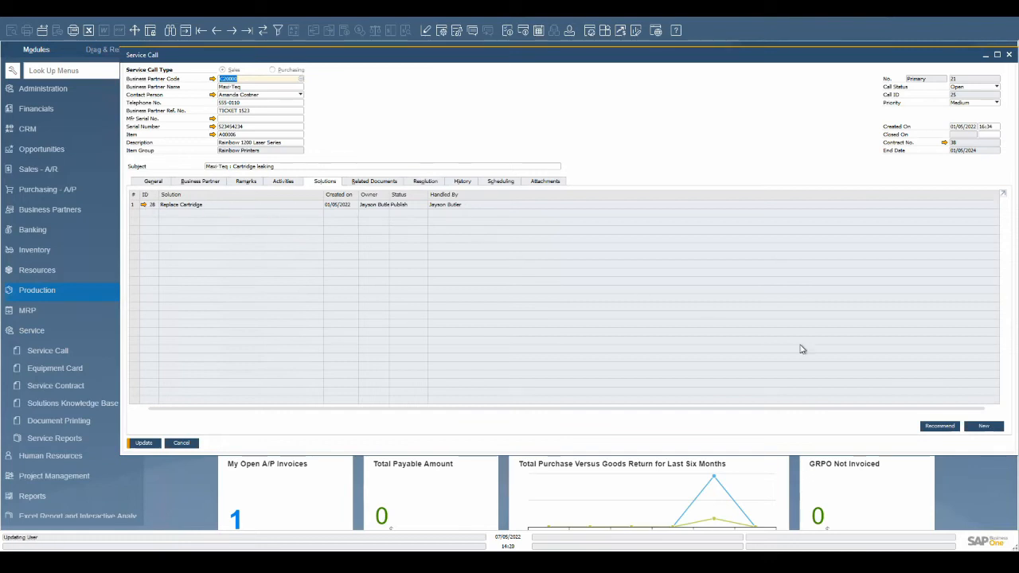
{"action": "left_click", "coordinate": [939, 427]}
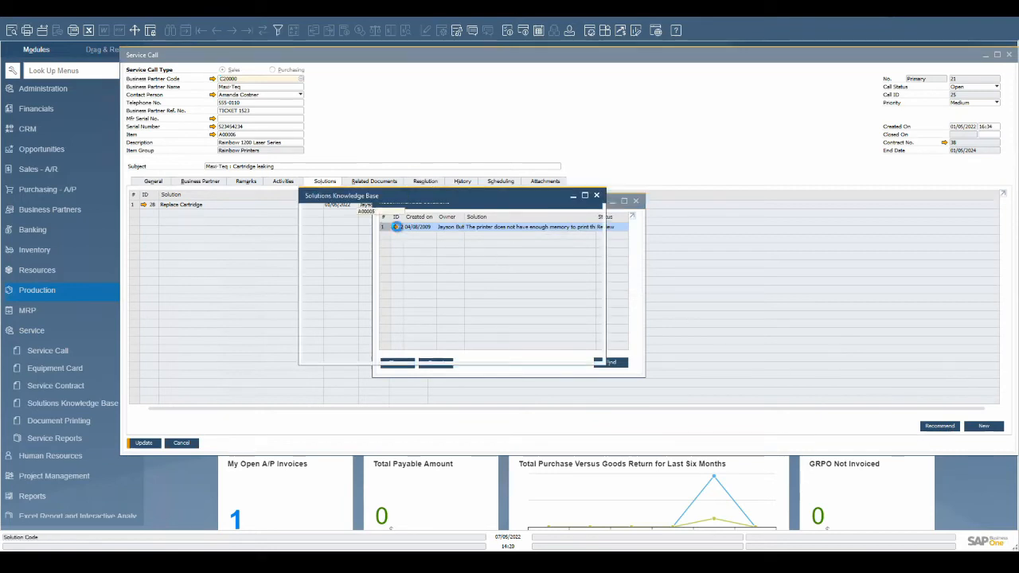
{"action": "double_click", "coordinate": [518, 227]}
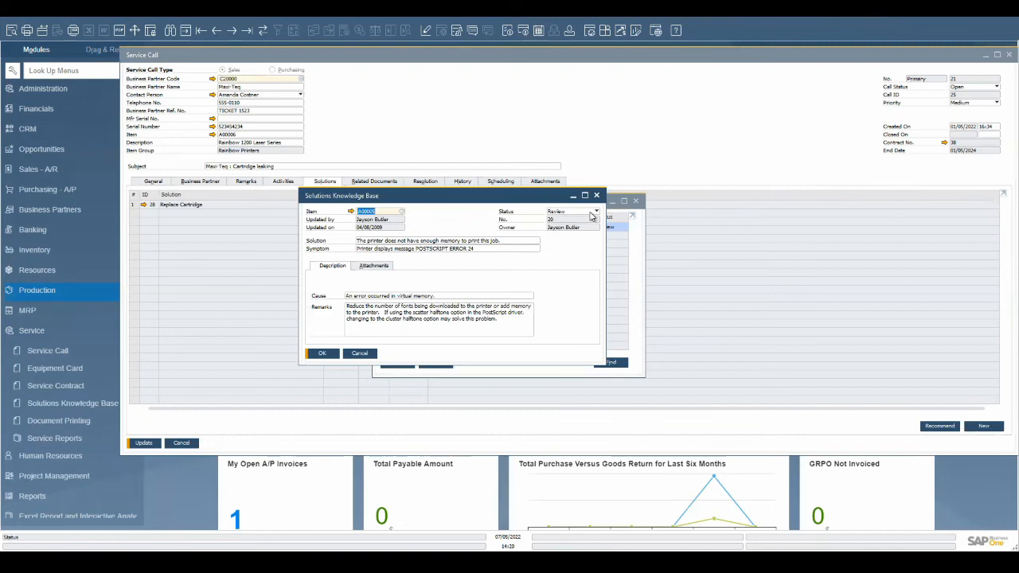
{"action": "left_click", "coordinate": [595, 210]}
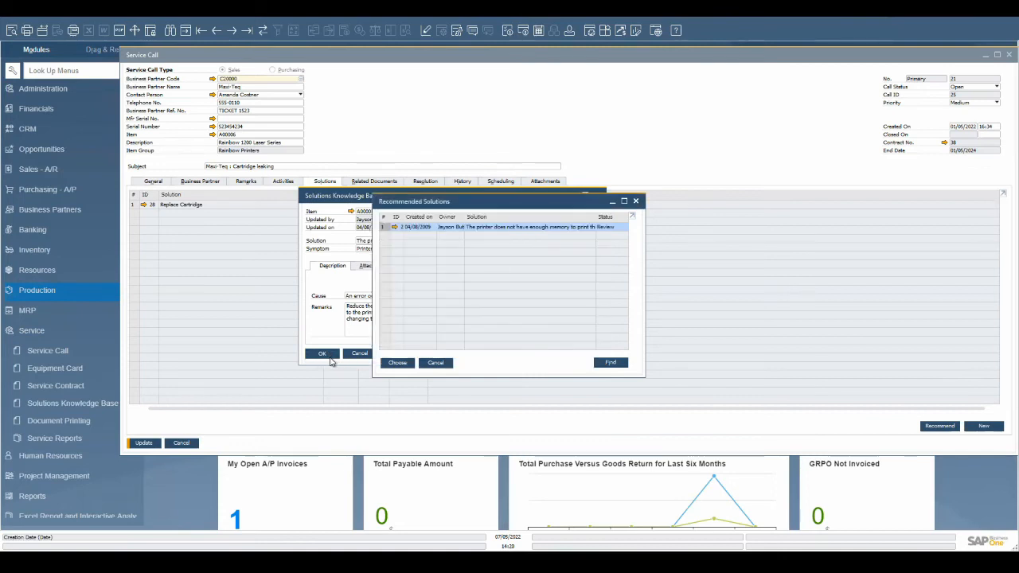
Step: View the Replace Cartridge solution's details and close them again
{"action": "left_click", "coordinate": [322, 353]}
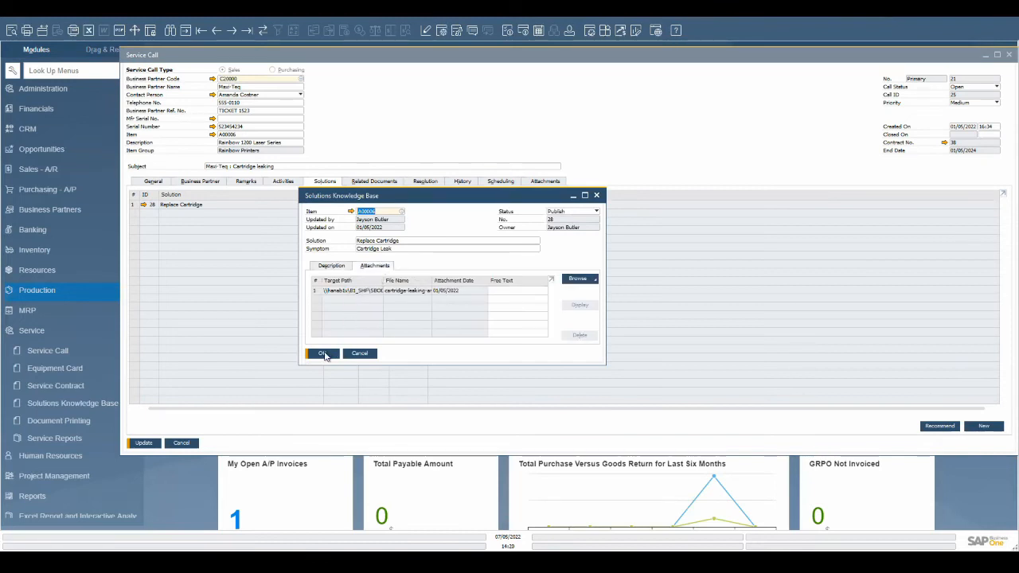
{"action": "left_click", "coordinate": [322, 353]}
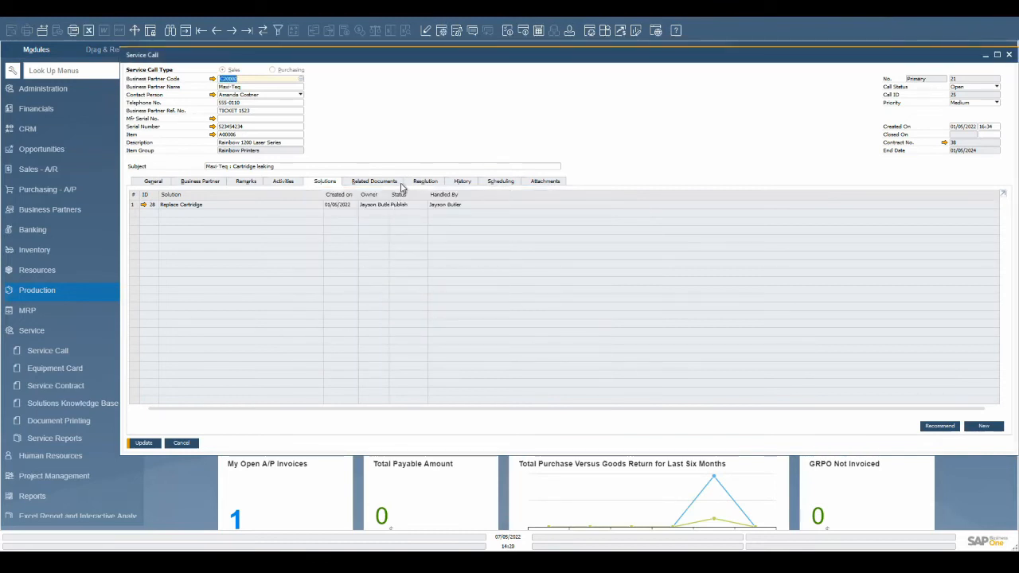
Step: Review the call's related documents, an A/R invoice and a delivery, with document types confirmed
{"action": "left_click", "coordinate": [373, 182]}
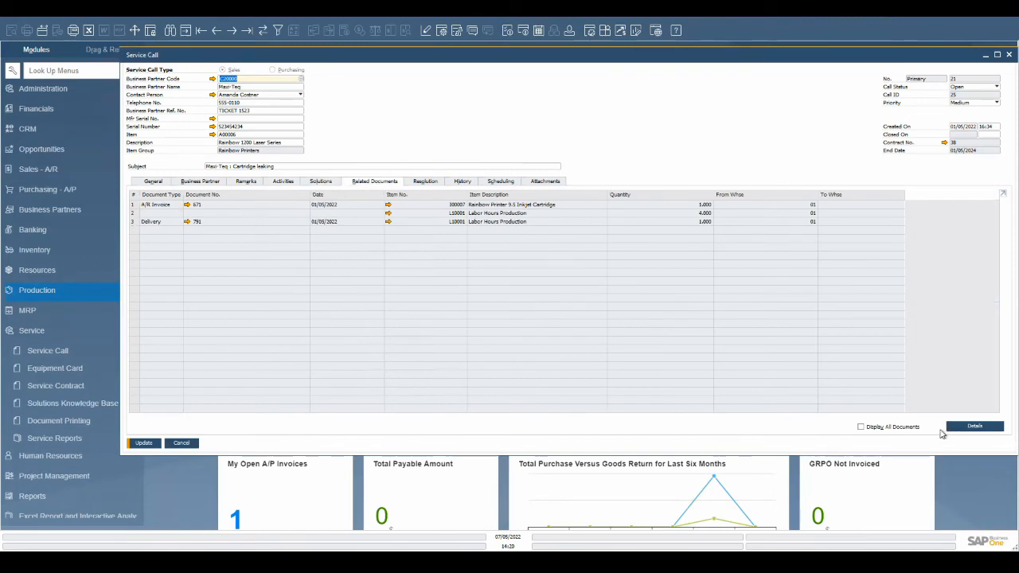
{"action": "left_click", "coordinate": [974, 426]}
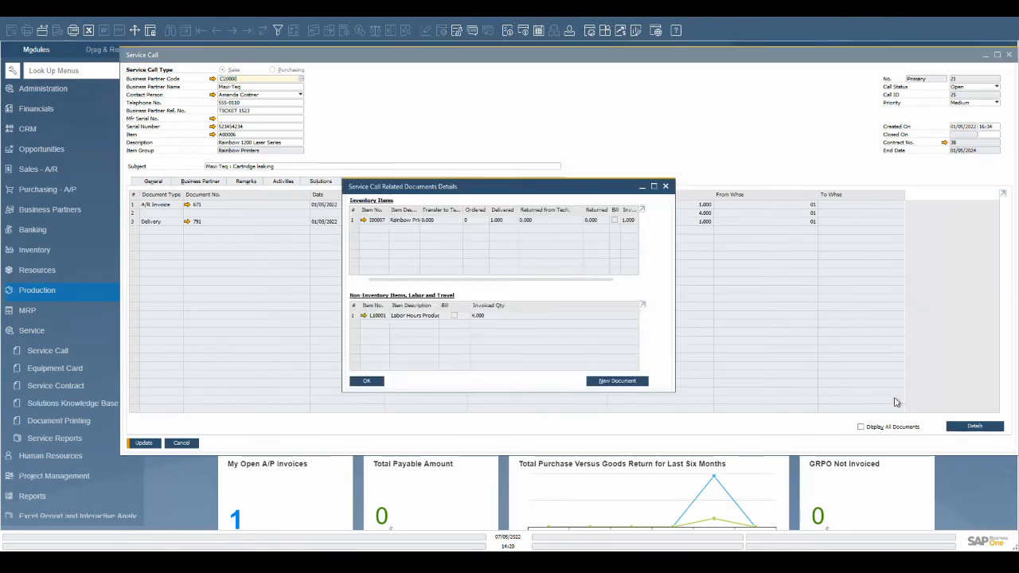
{"action": "left_click", "coordinate": [618, 380]}
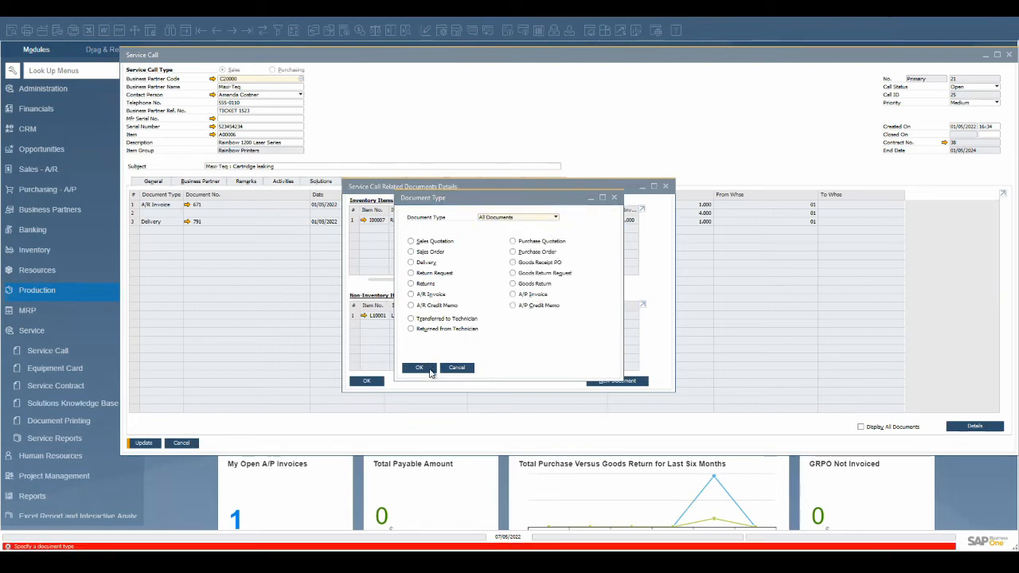
{"action": "left_click", "coordinate": [419, 367]}
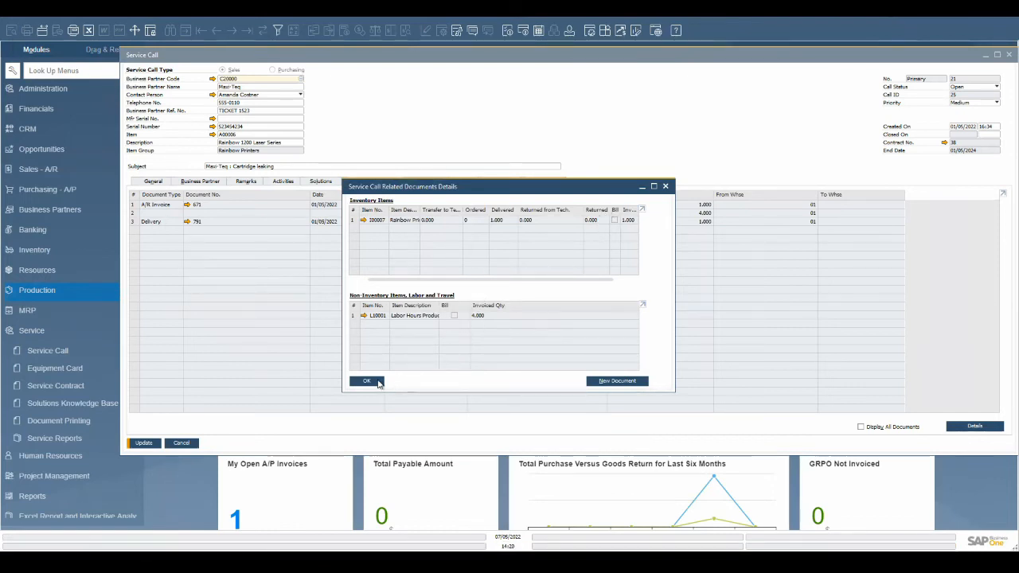
{"action": "left_click", "coordinate": [366, 380]}
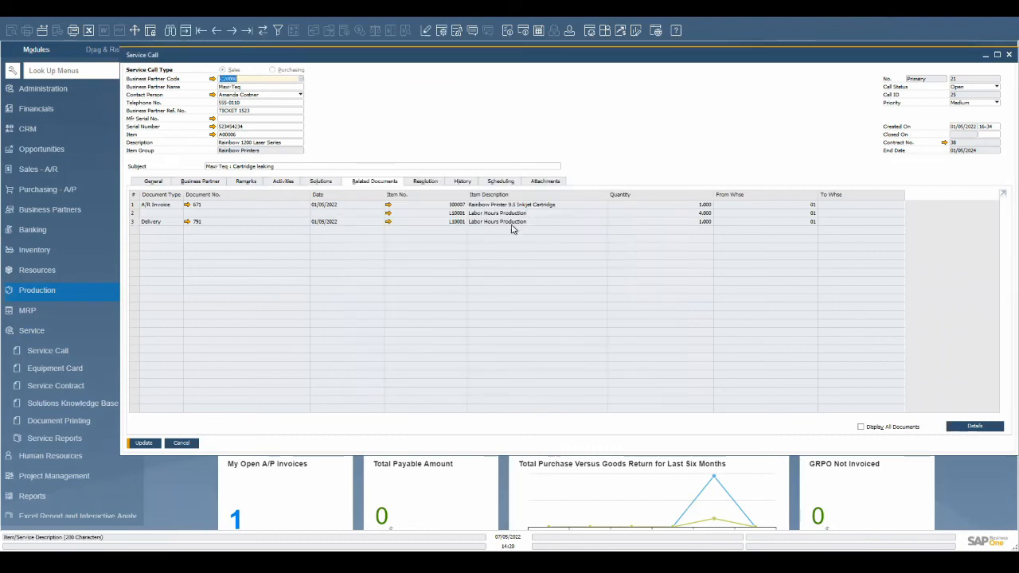
{"action": "mouse_move", "coordinate": [519, 184]}
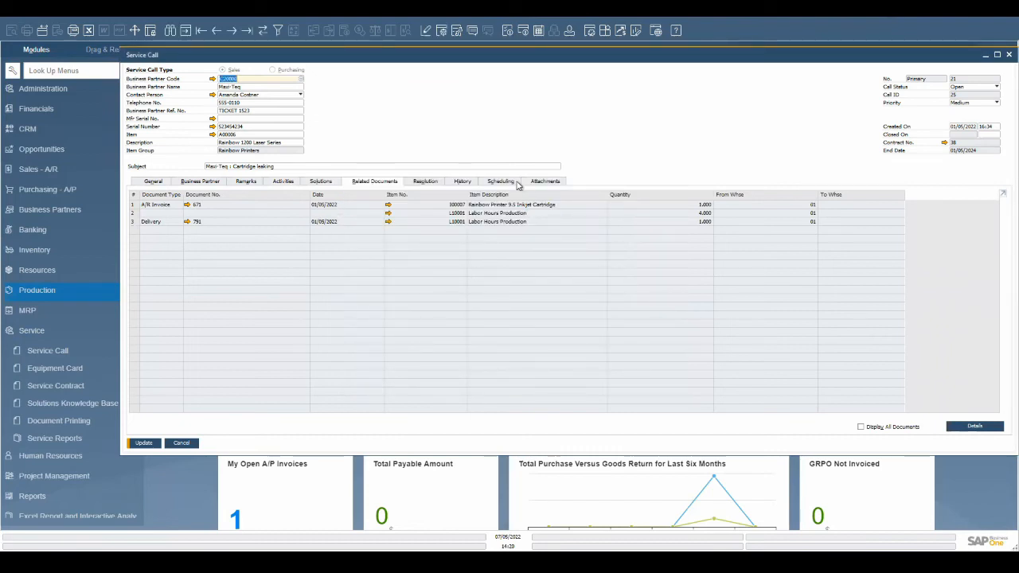
Step: Review the call's two scheduled technician activities and their calendar entry, then return to the call
{"action": "left_click", "coordinate": [500, 182]}
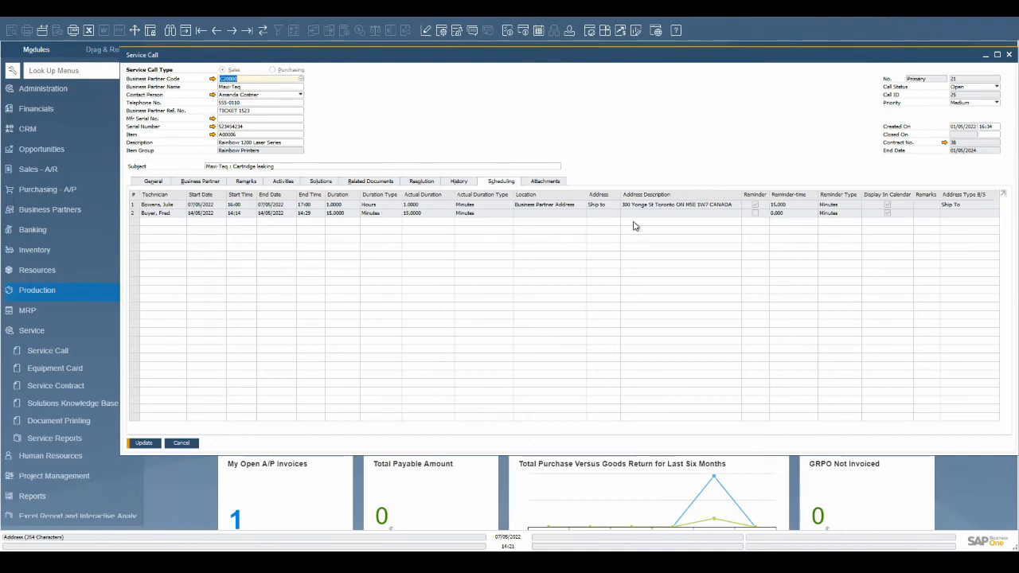
{"action": "mouse_move", "coordinate": [739, 204]}
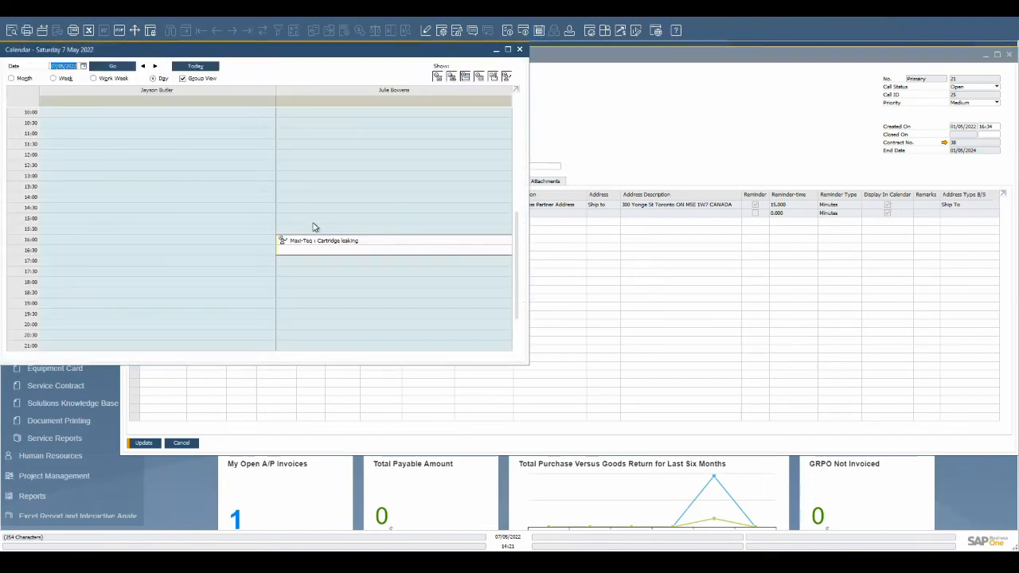
{"action": "mouse_move", "coordinate": [401, 99]}
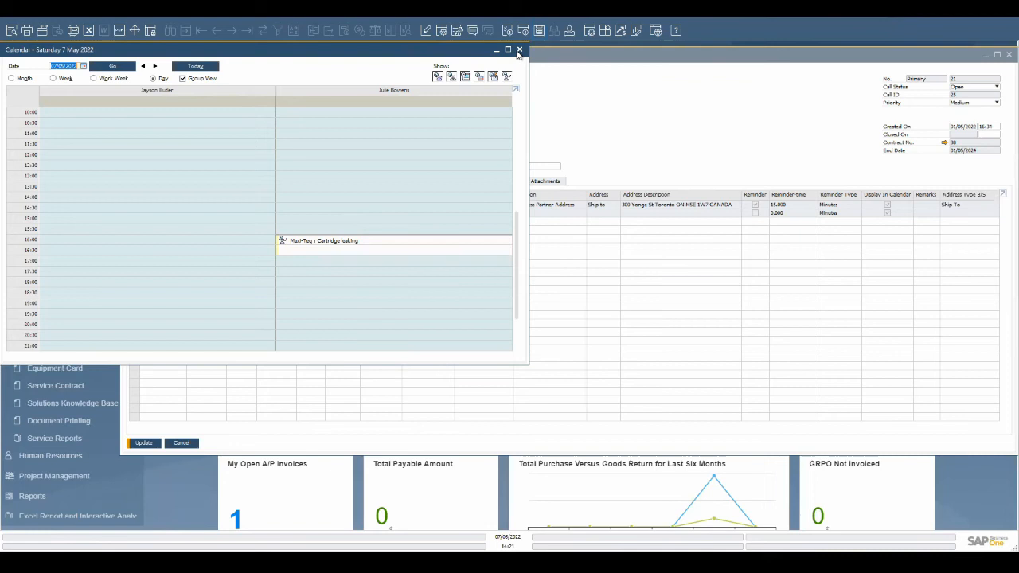
{"action": "left_click", "coordinate": [519, 49]}
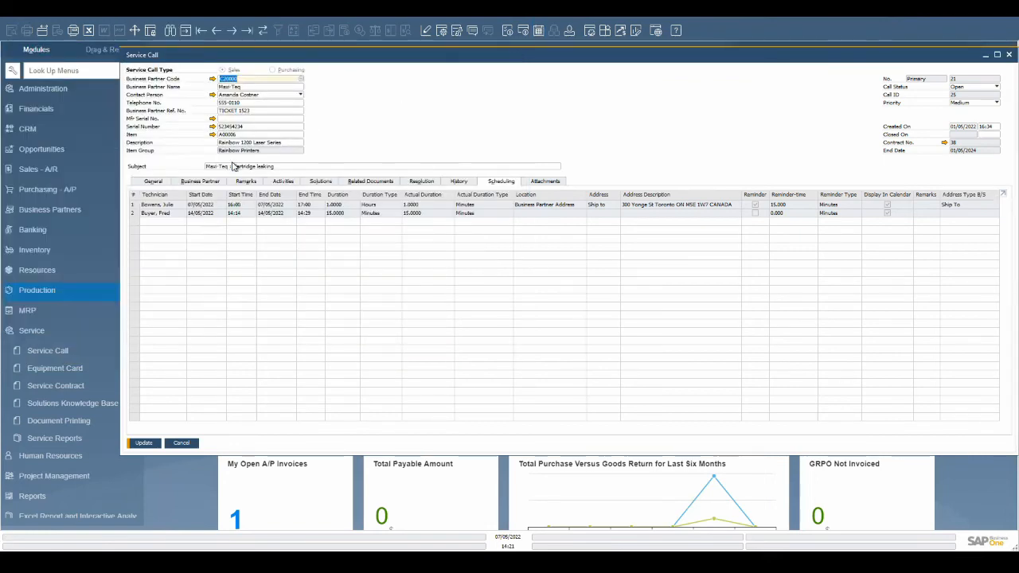
Step: Add a third scheduling row assigned to a technician from the List of Employees and update it
{"action": "right_click", "coordinate": [175, 215]}
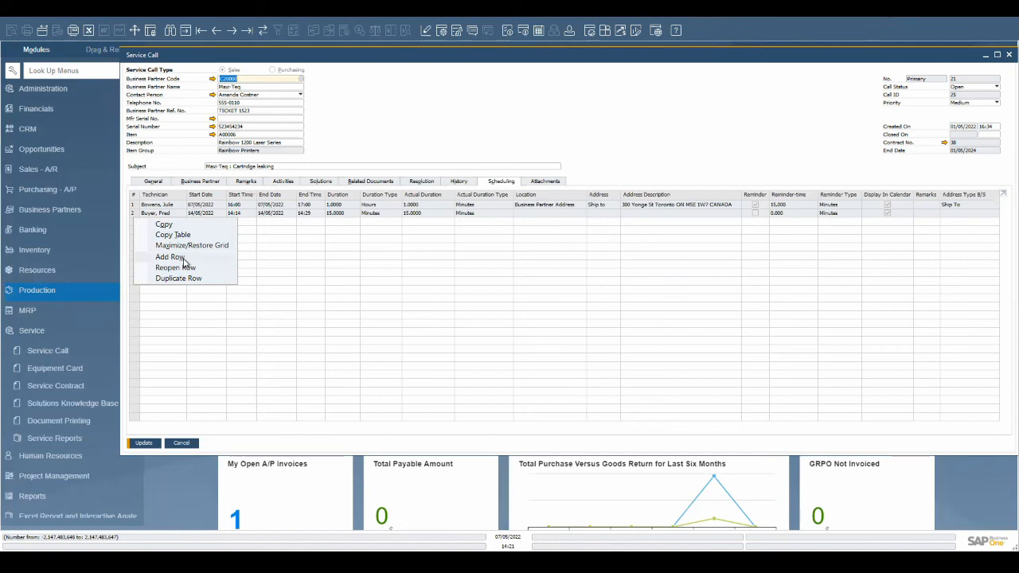
{"action": "left_click", "coordinate": [169, 256]}
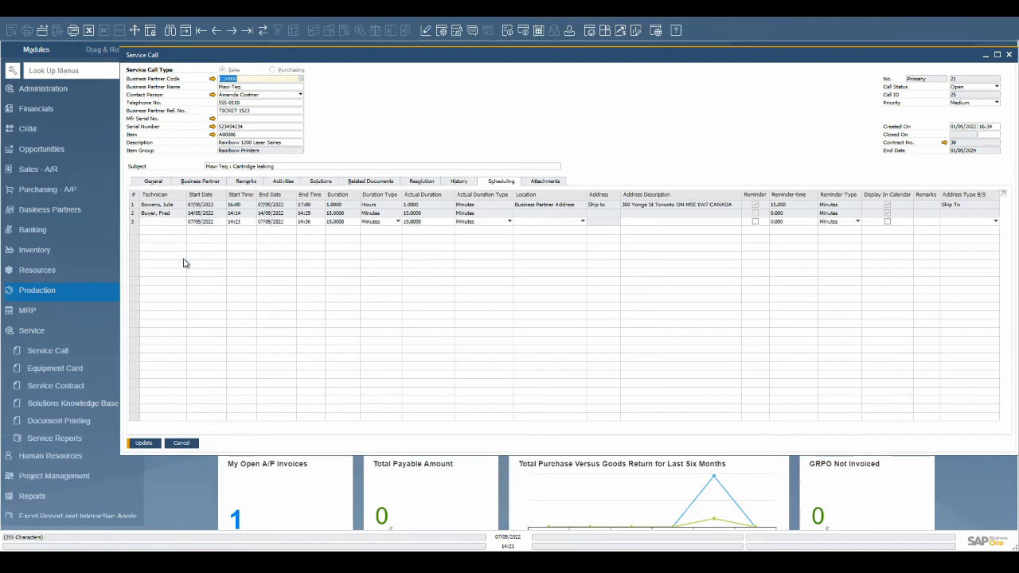
{"action": "left_click", "coordinate": [163, 221]}
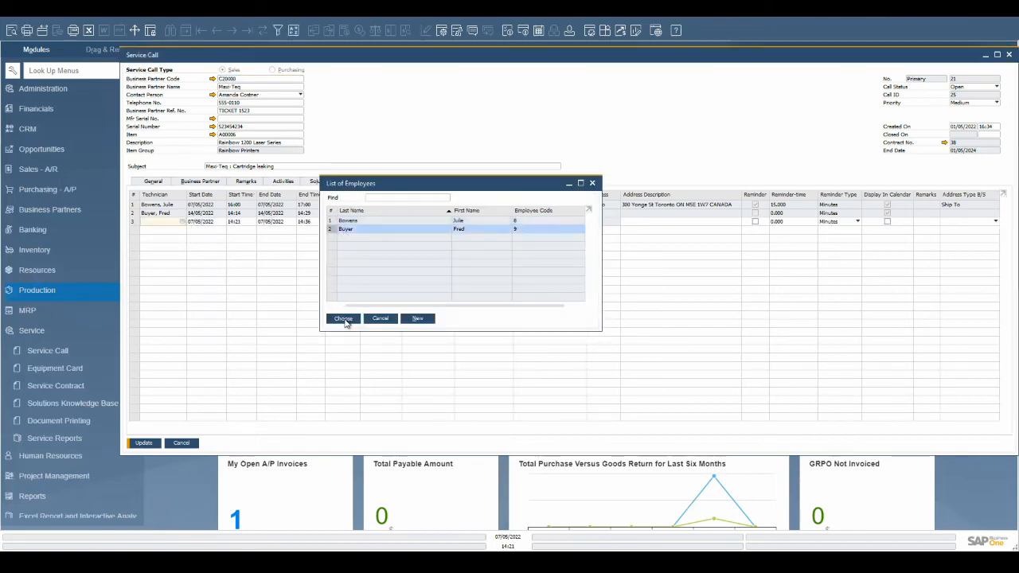
{"action": "left_click", "coordinate": [342, 319]}
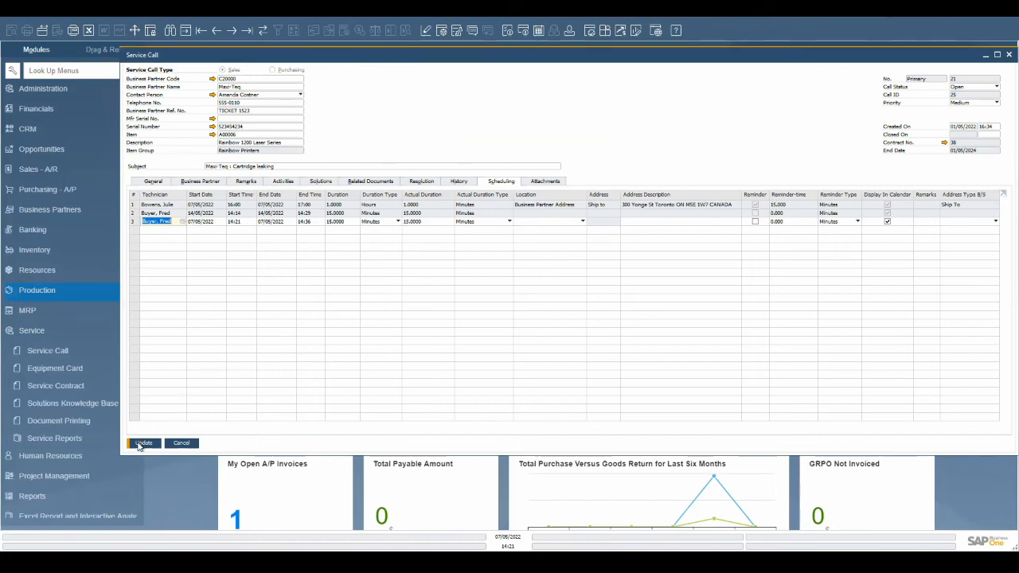
{"action": "left_click", "coordinate": [143, 443]}
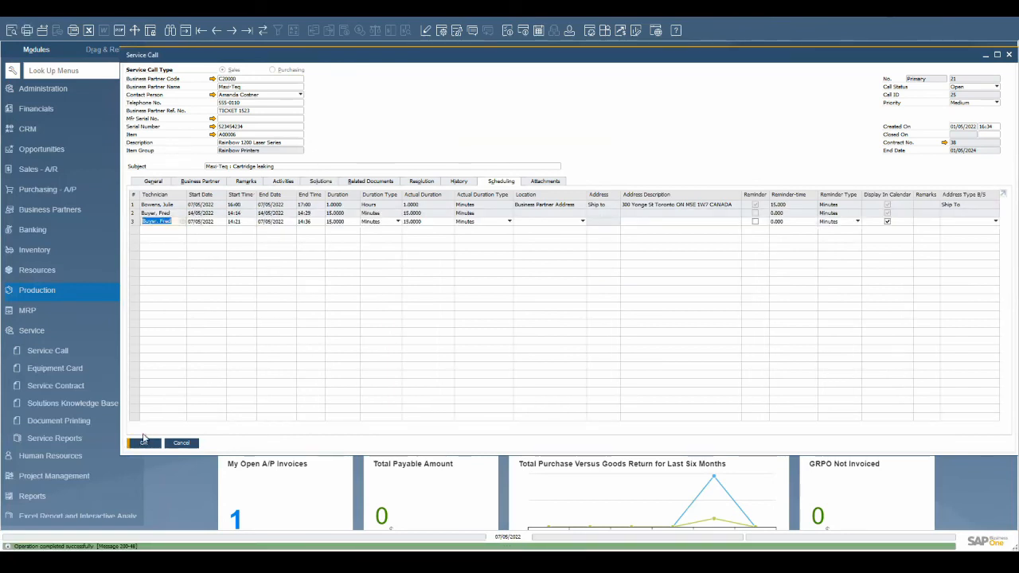
Step: Check the call's Resolution notes and save and close the service call
{"action": "left_click", "coordinate": [427, 182]}
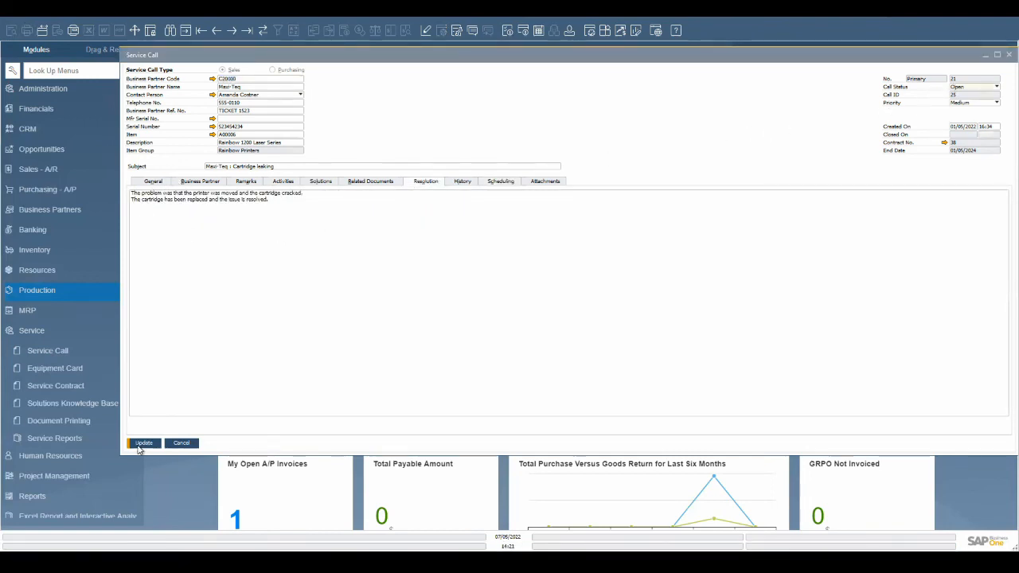
{"action": "left_click", "coordinate": [143, 443]}
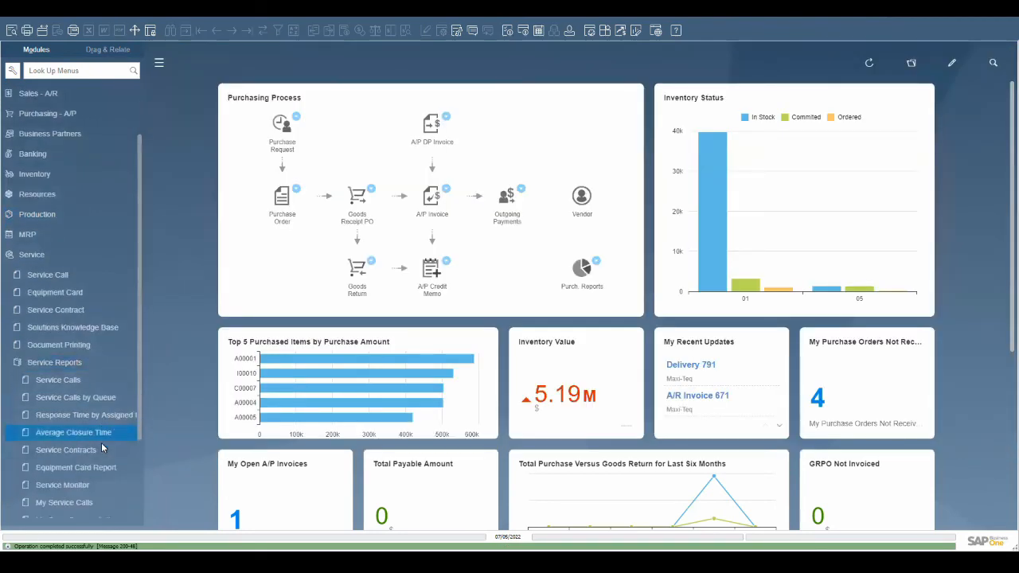
Step: From the Service Monitor's overdue calls list, reopen the cartridge-leaking service call
{"action": "scroll", "scroll_direction": "down", "scroll_amount": 3}
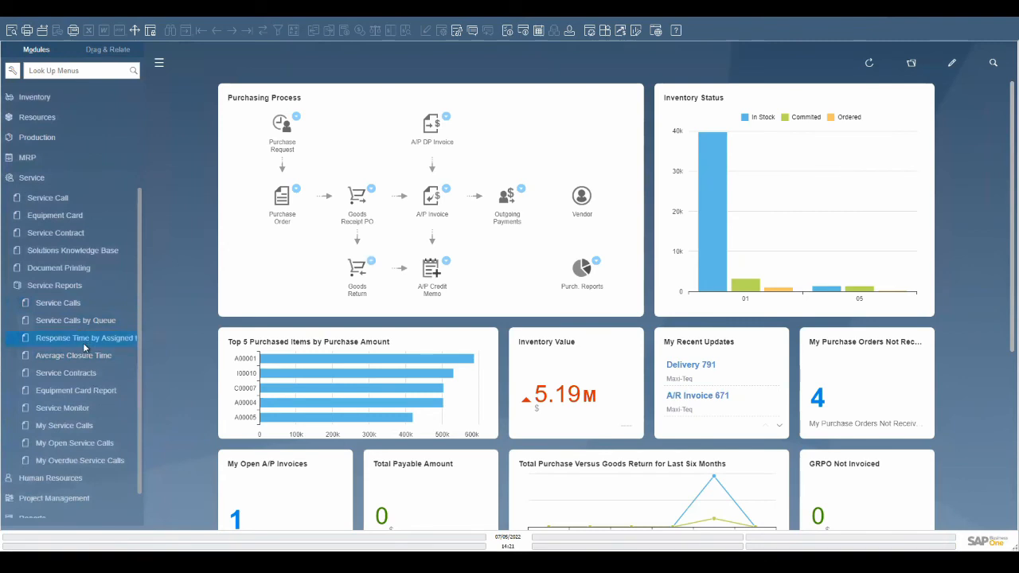
{"action": "mouse_move", "coordinate": [64, 407]}
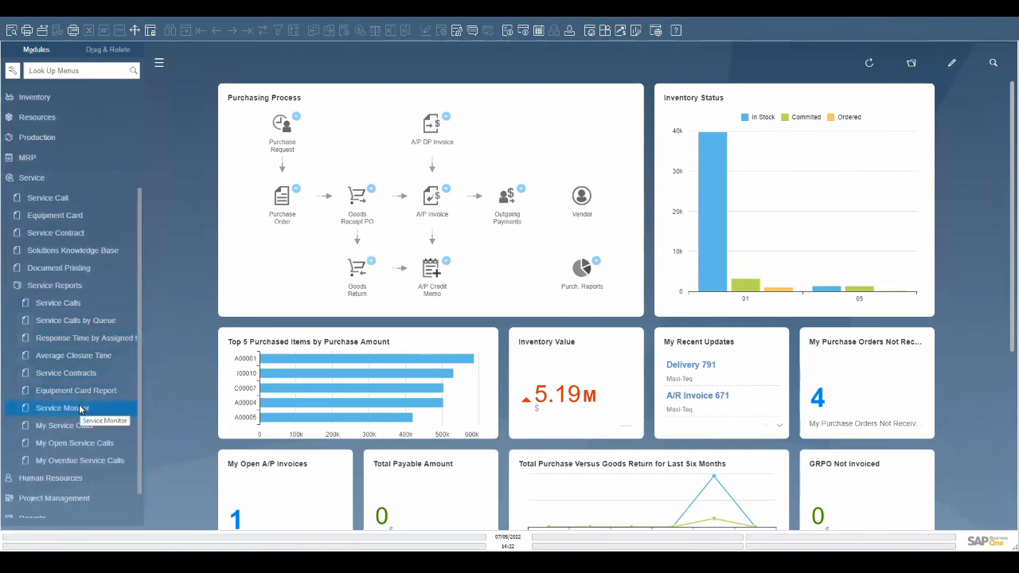
{"action": "left_click", "coordinate": [62, 408]}
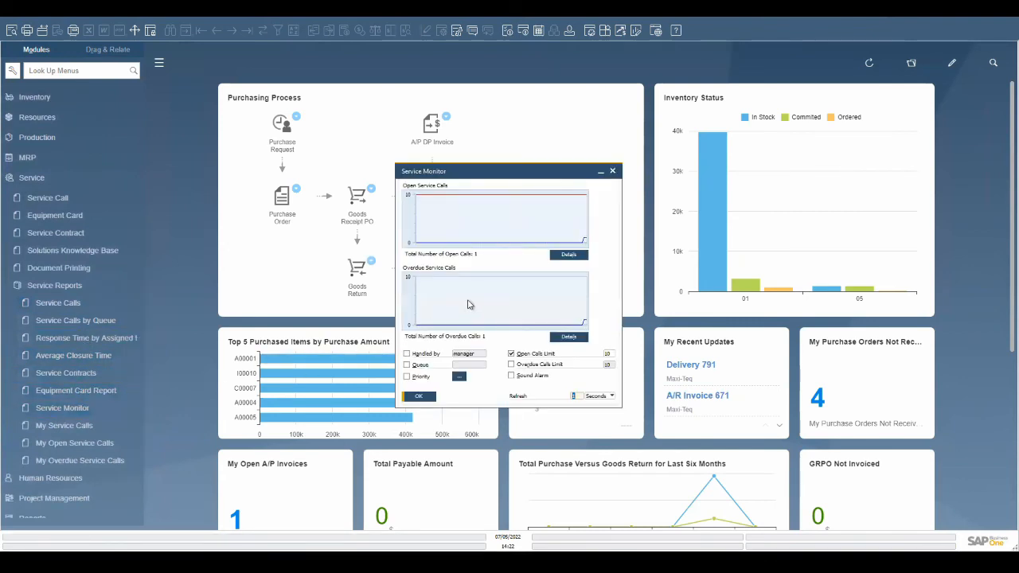
{"action": "mouse_move", "coordinate": [500, 306]}
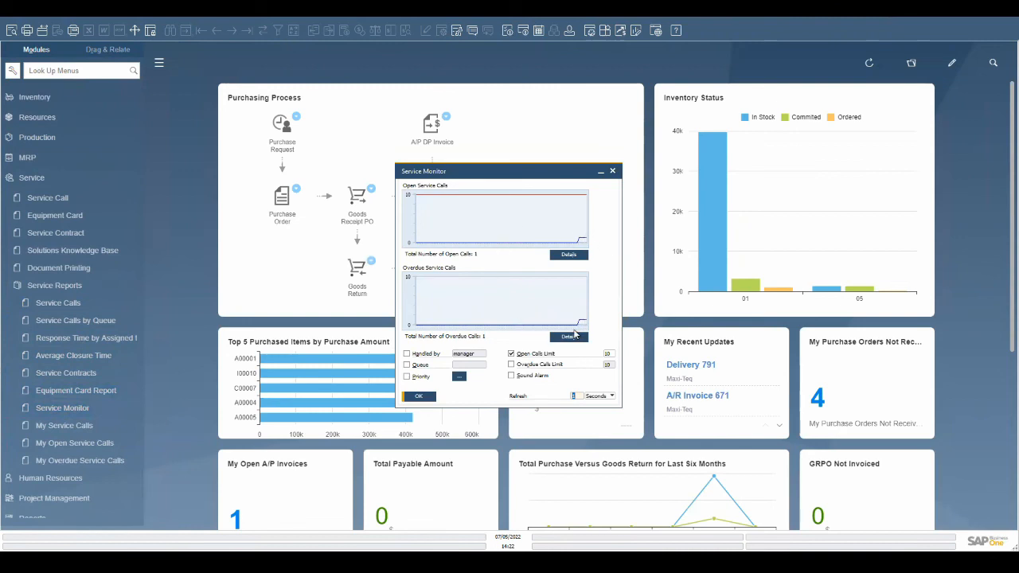
{"action": "left_click", "coordinate": [569, 336]}
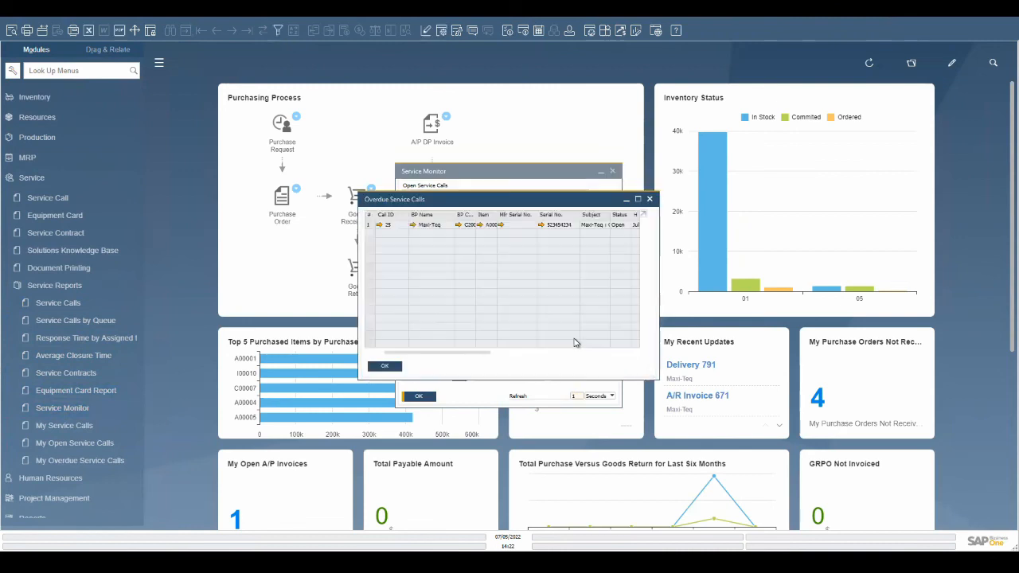
{"action": "left_click", "coordinate": [383, 223]}
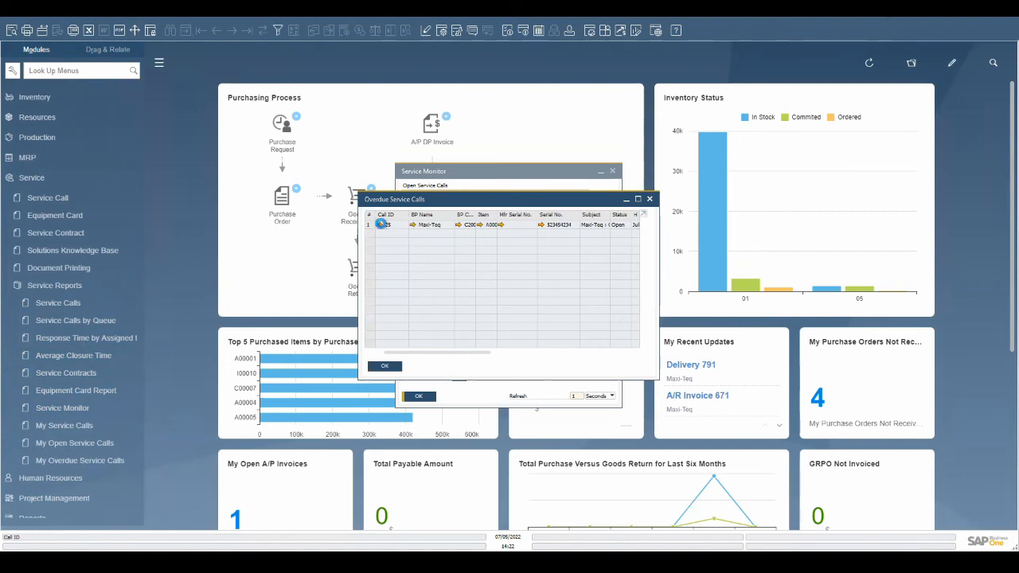
{"action": "double_click", "coordinate": [385, 223]}
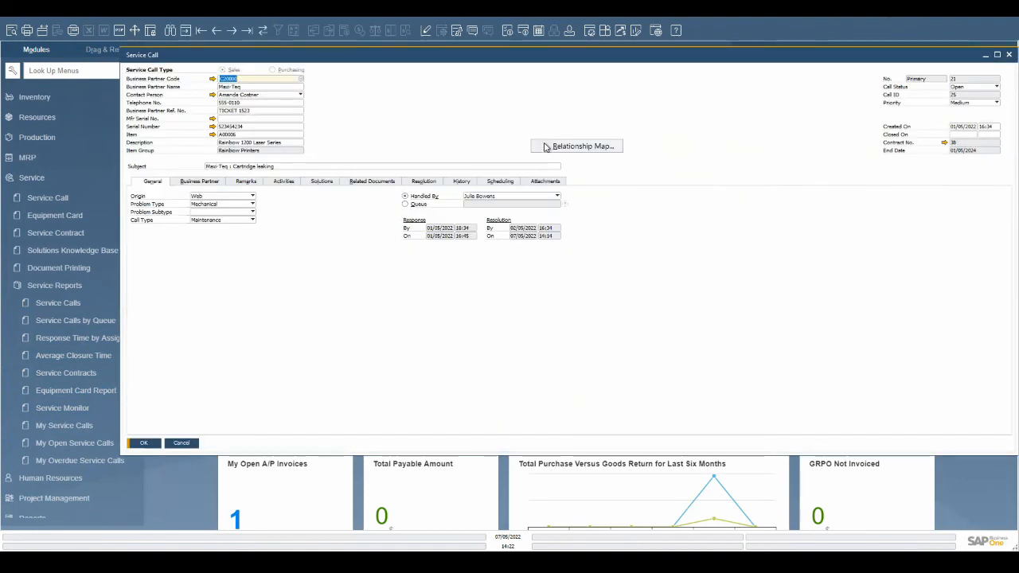
Step: Show the relationship map linking the call to its A/R invoice, delivery and business partner
{"action": "left_click", "coordinate": [576, 146]}
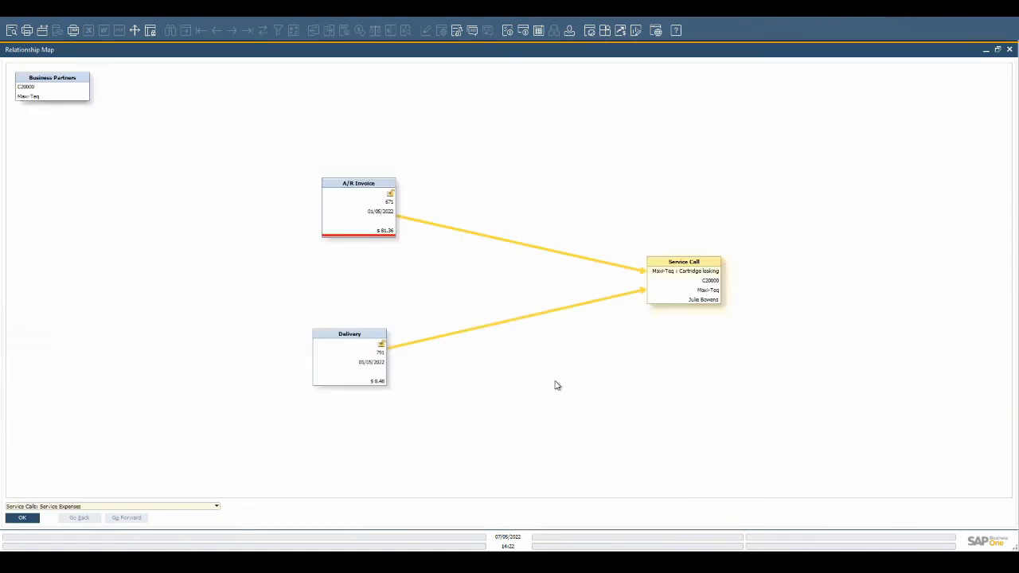
{"action": "mouse_move", "coordinate": [292, 340]}
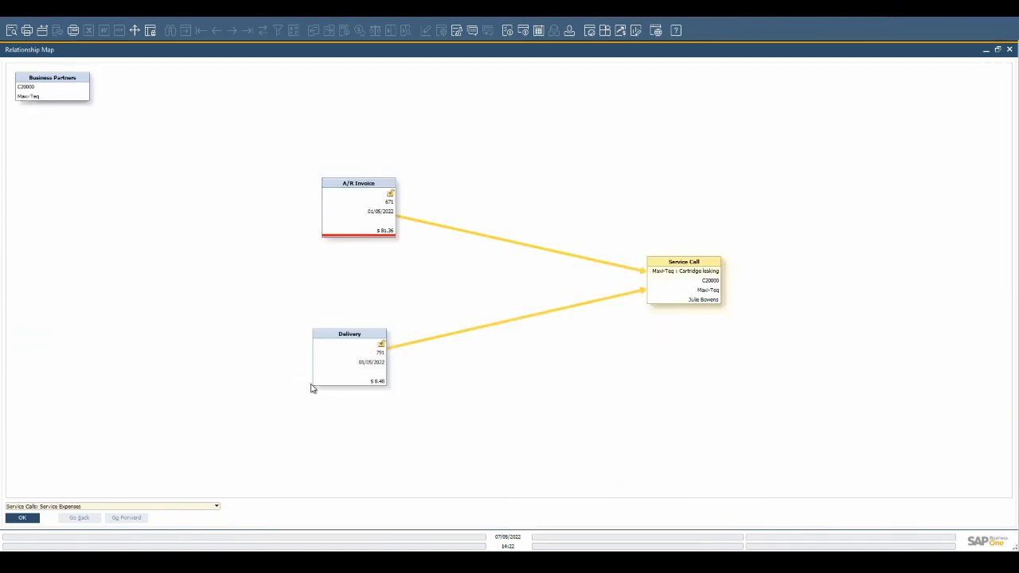
{"action": "mouse_move", "coordinate": [312, 216]}
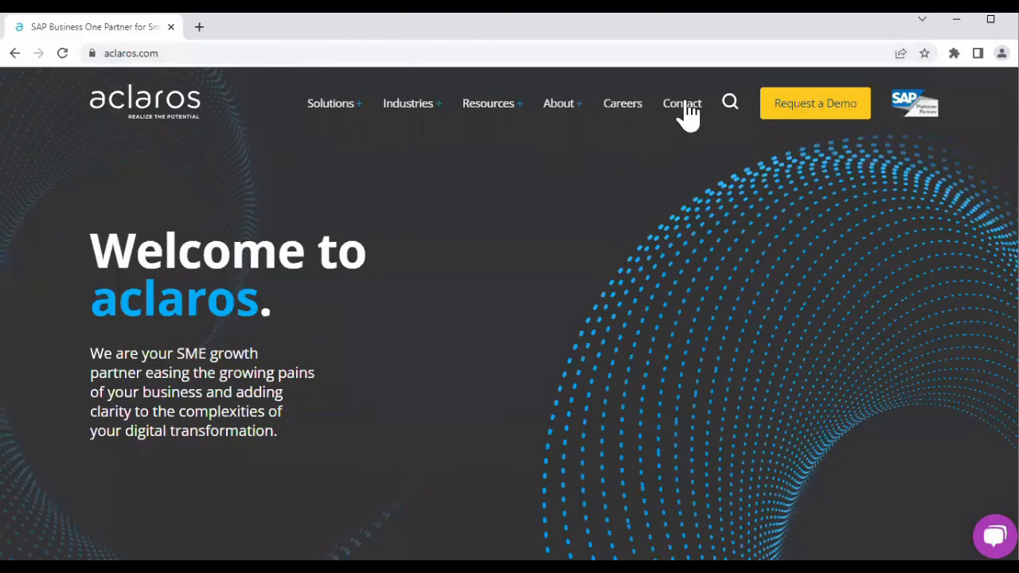
Step: Go to the aclaros Let's Connect contact page from the site navigation
{"action": "left_click", "coordinate": [681, 102]}
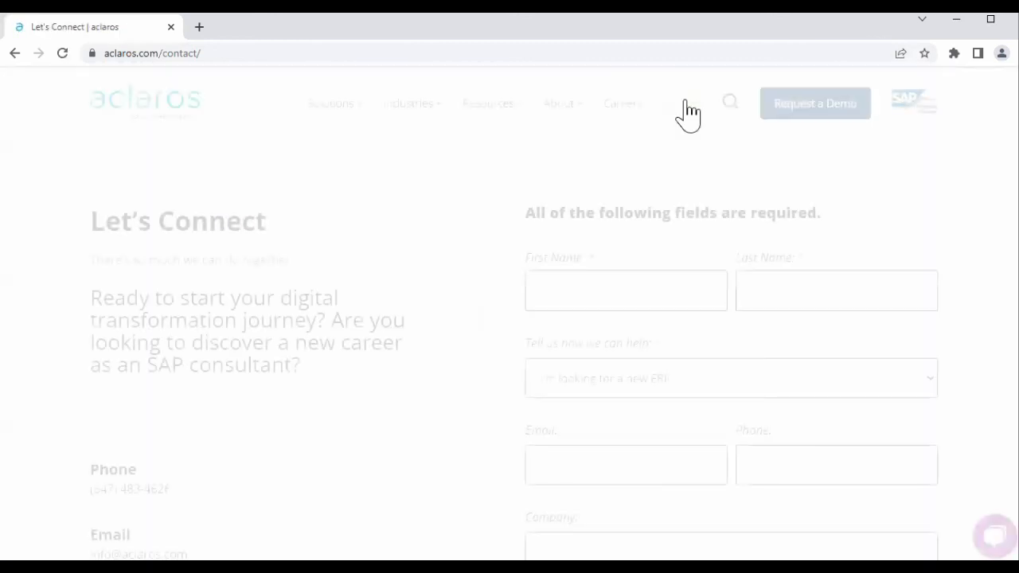